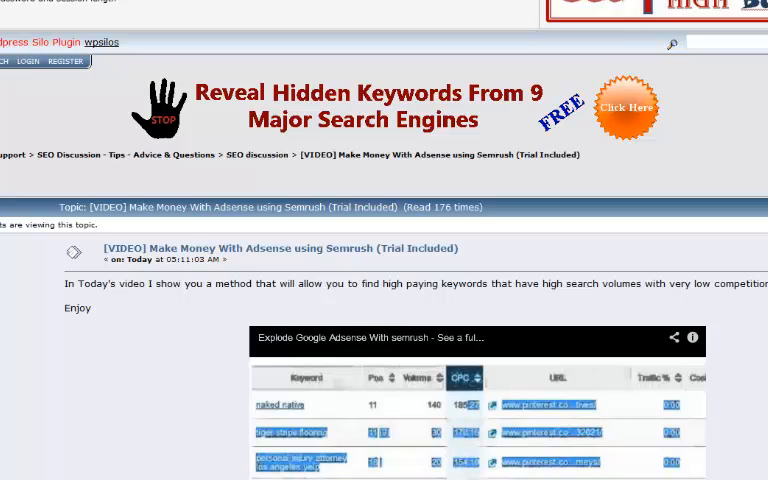
Scroll through pinterest.com's SEMrush organic positions down to the CPC-sorted keyword table
{"action": "scroll", "scroll_direction": "down", "scroll_amount": 3}
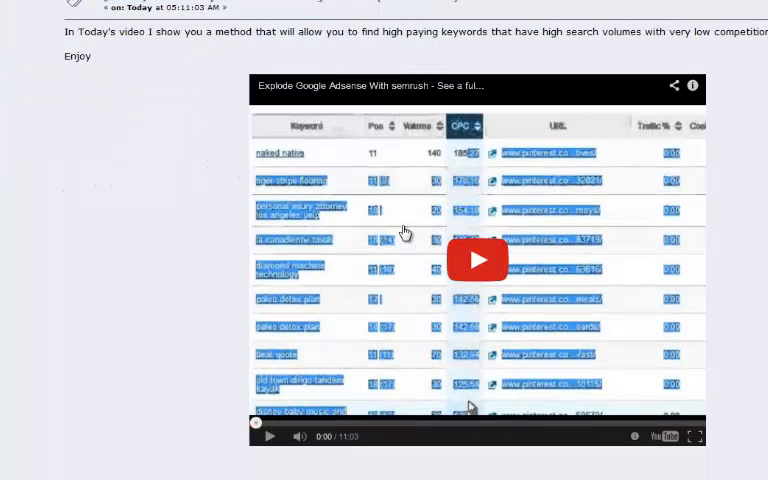
{"action": "mouse_move", "coordinate": [196, 250]}
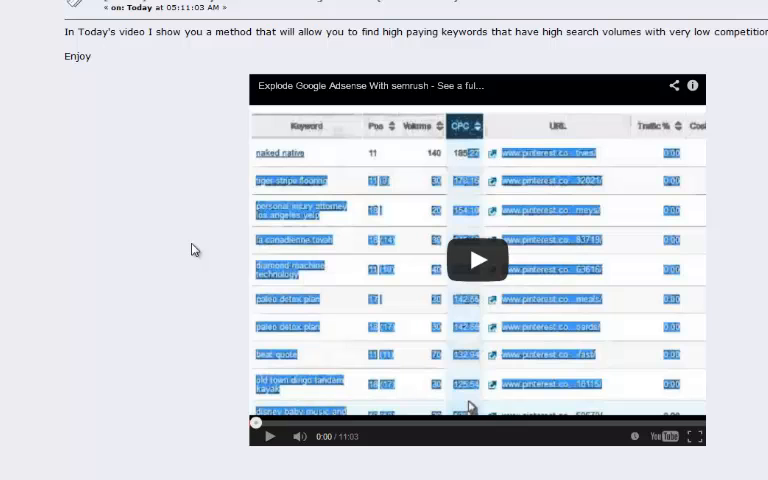
{"action": "scroll", "scroll_direction": "down", "scroll_amount": 3}
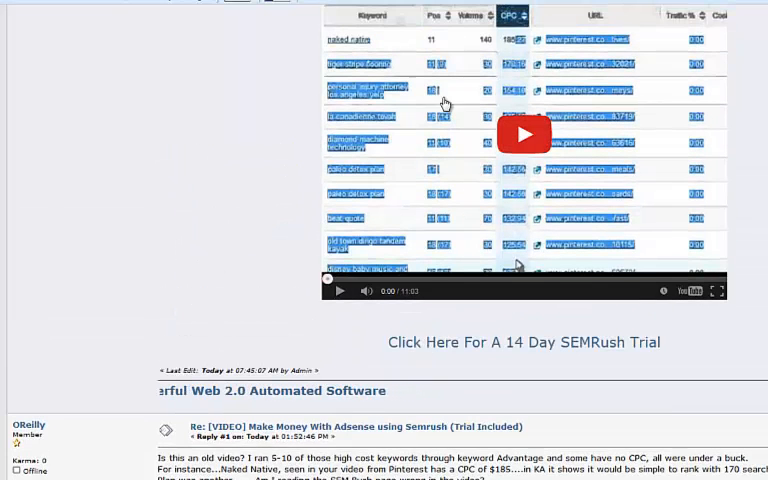
{"action": "scroll", "scroll_direction": "down", "scroll_amount": 3}
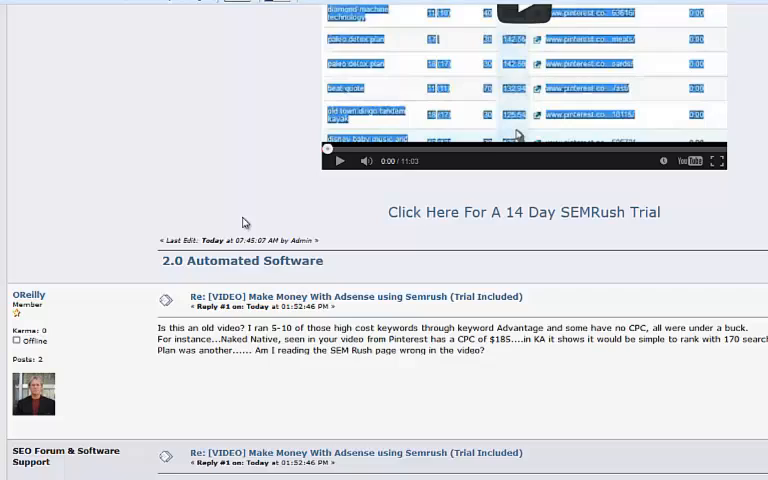
{"action": "scroll", "scroll_direction": "down", "scroll_amount": 3}
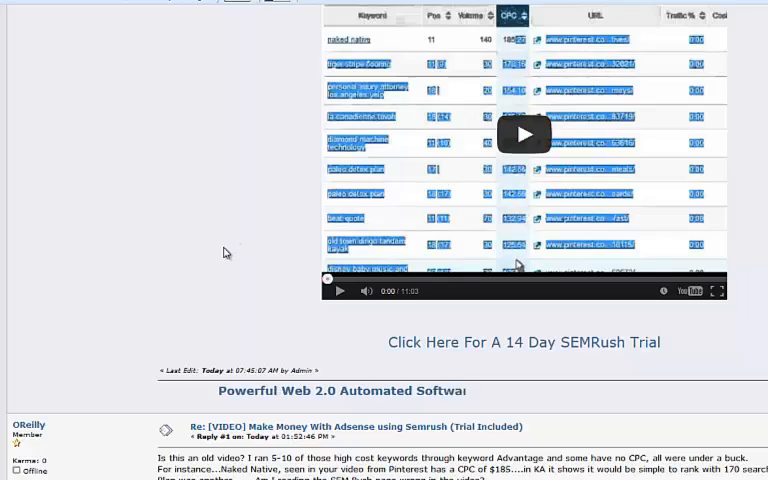
{"action": "scroll", "scroll_direction": "down", "scroll_amount": 3}
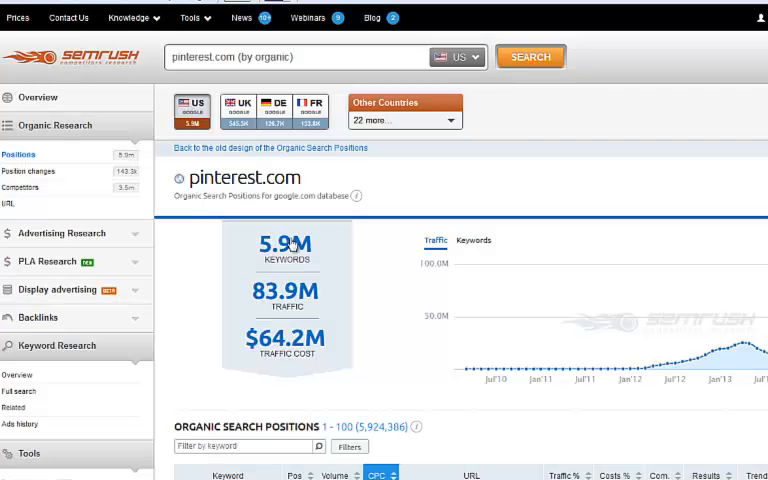
{"action": "mouse_move", "coordinate": [366, 208]}
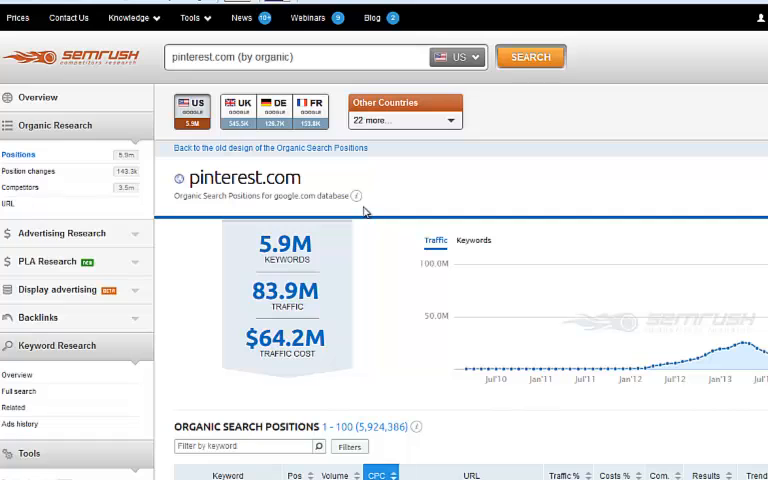
{"action": "scroll", "scroll_direction": "down", "scroll_amount": 3}
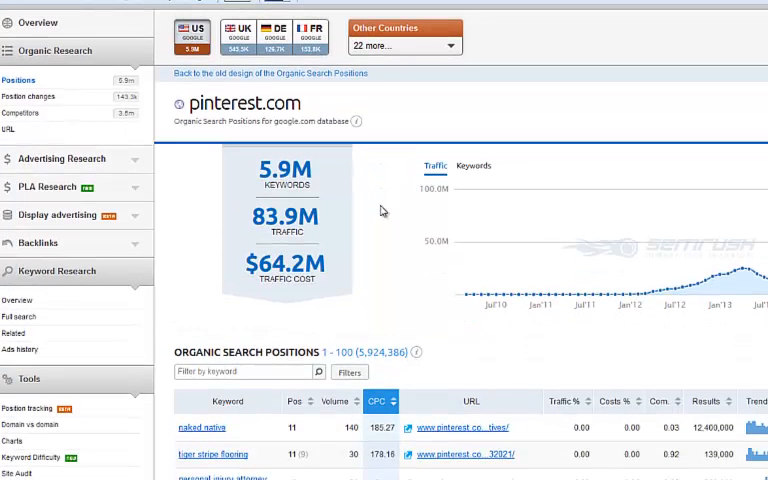
{"action": "scroll", "scroll_direction": "down", "scroll_amount": 3}
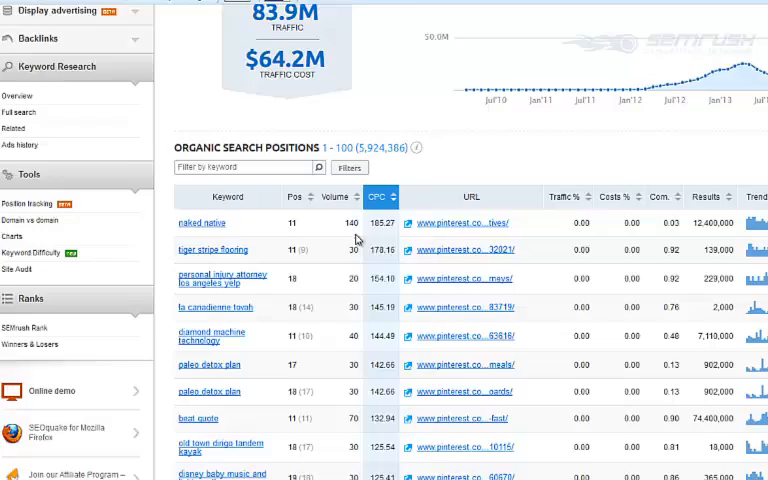
{"action": "scroll", "scroll_direction": "up", "scroll_amount": 3}
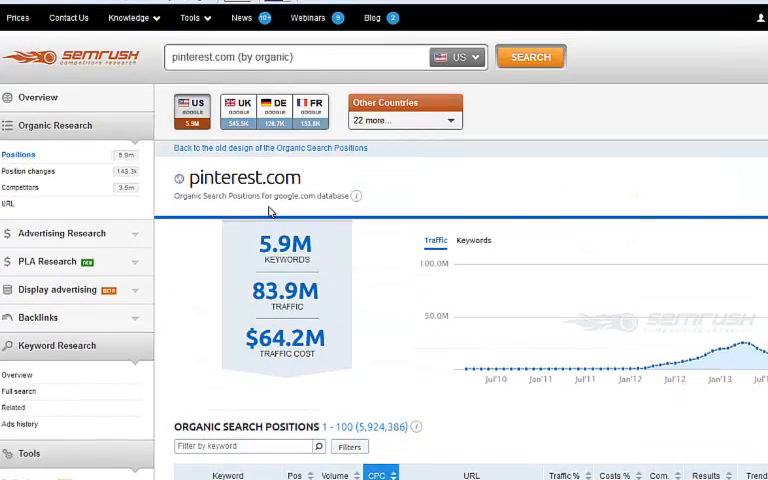
{"action": "scroll", "scroll_direction": "down", "scroll_amount": 3}
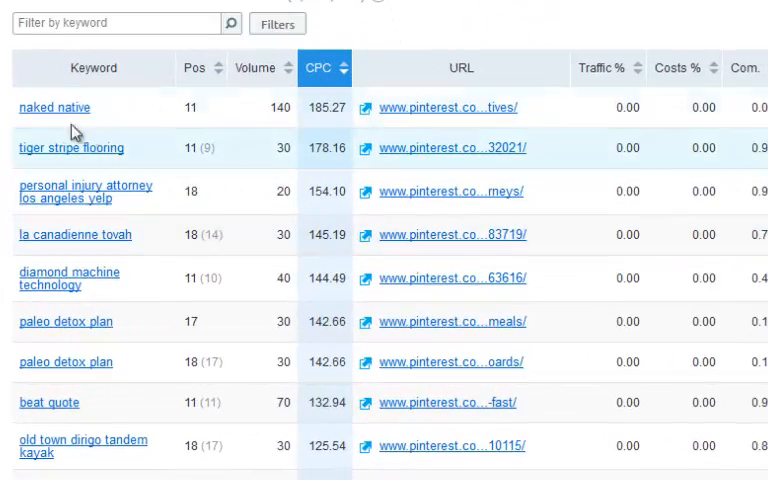
{"action": "scroll", "scroll_direction": "up", "scroll_amount": 3}
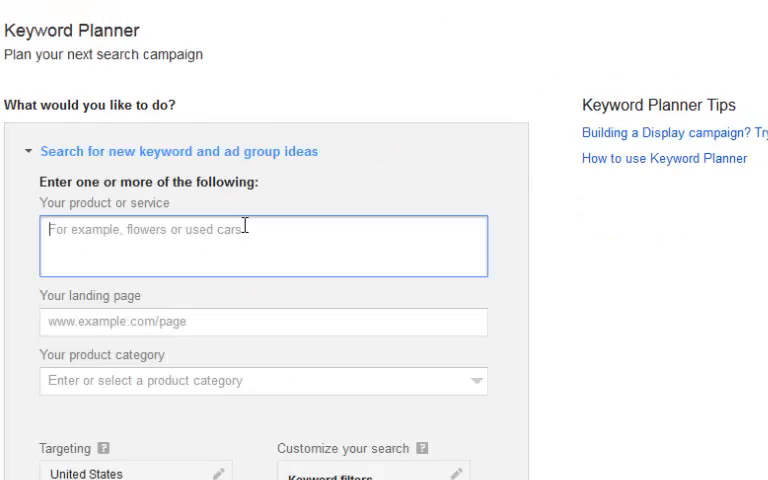
Enter 'native' as the product or service and fetch keyword ideas for it
{"action": "type", "text": "native"}
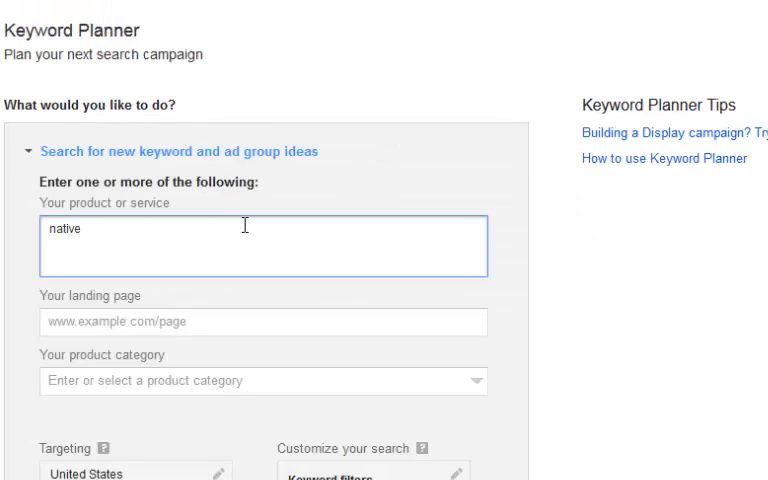
{"action": "scroll", "scroll_direction": "down", "scroll_amount": 3}
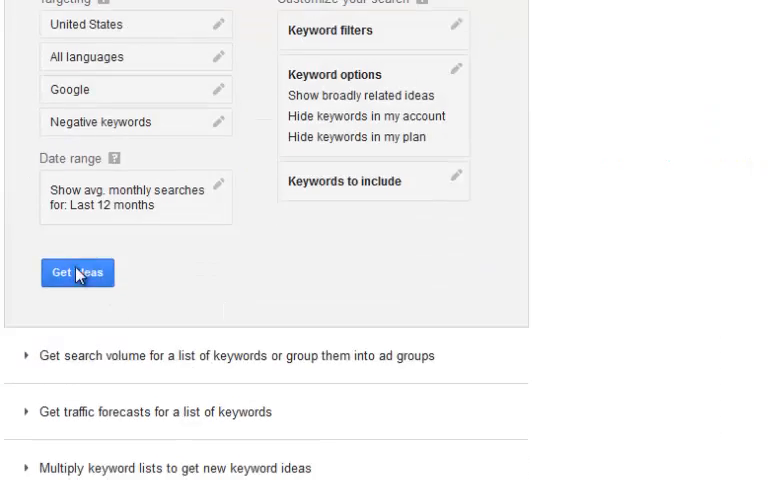
{"action": "left_click", "coordinate": [76, 272]}
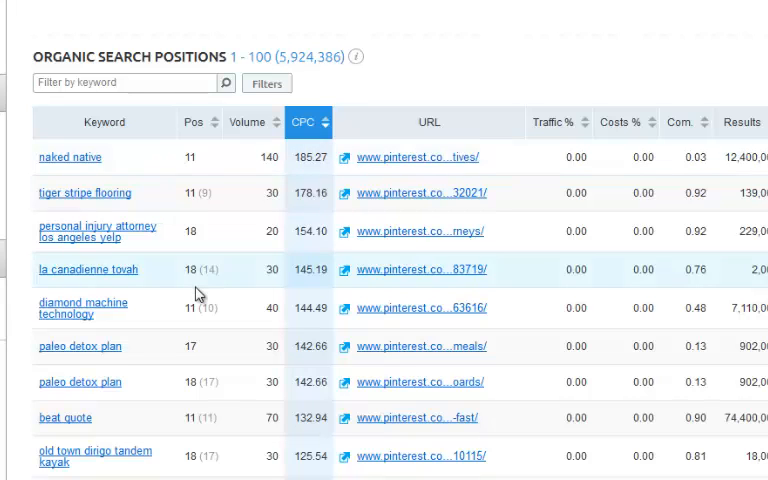
{"action": "scroll", "scroll_direction": "up", "scroll_amount": 3}
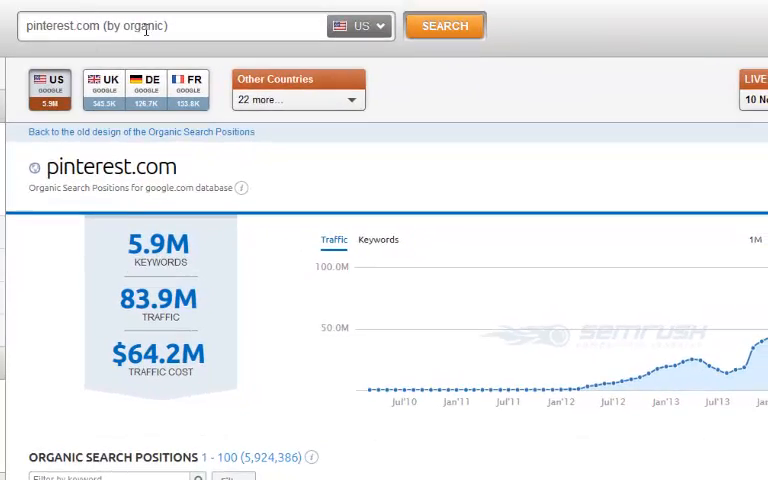
{"action": "scroll", "scroll_direction": "down", "scroll_amount": 3}
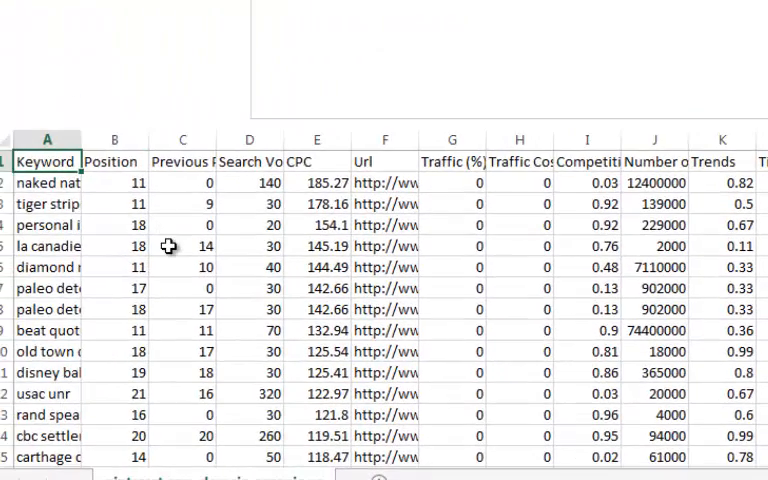
{"action": "mouse_move", "coordinate": [170, 272]}
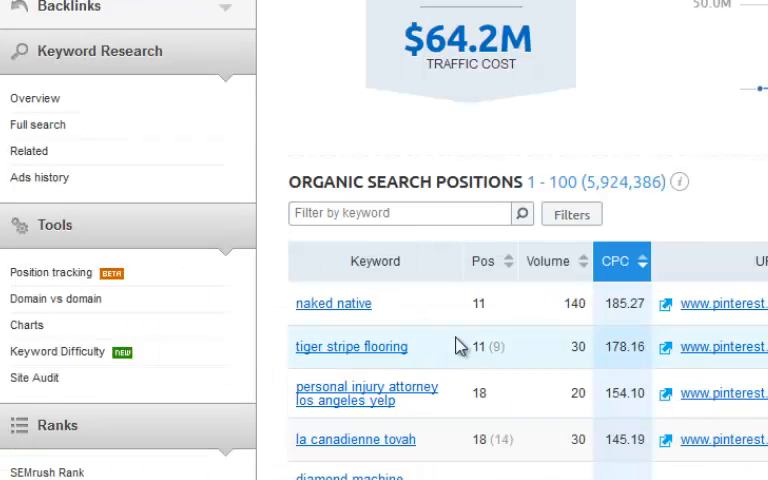
{"action": "mouse_move", "coordinate": [616, 272]}
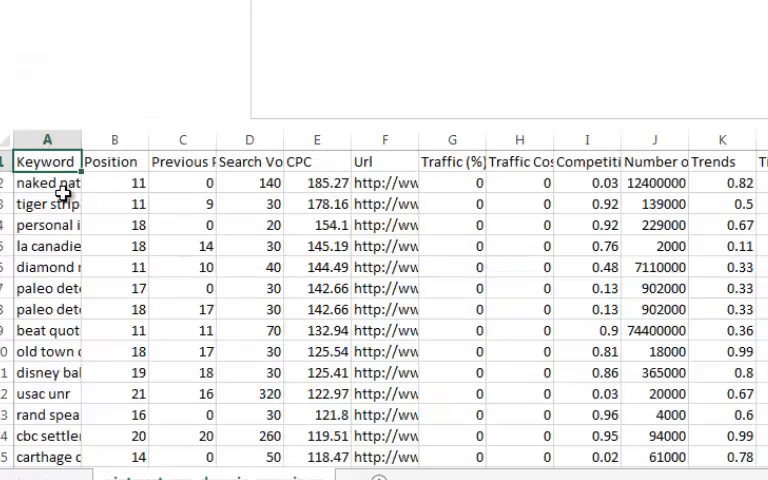
{"action": "left_click", "coordinate": [48, 224]}
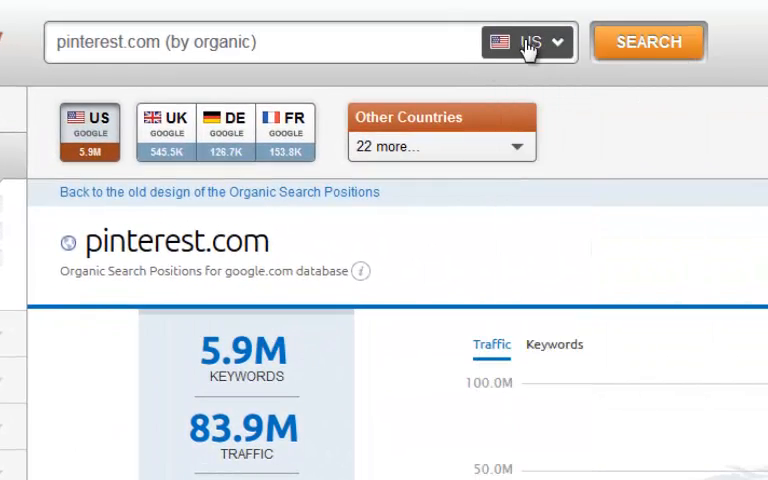
Scroll down the SEMrush pinterest.com report past the traffic chart to the keywords
{"action": "scroll", "scroll_direction": "down", "scroll_amount": 3}
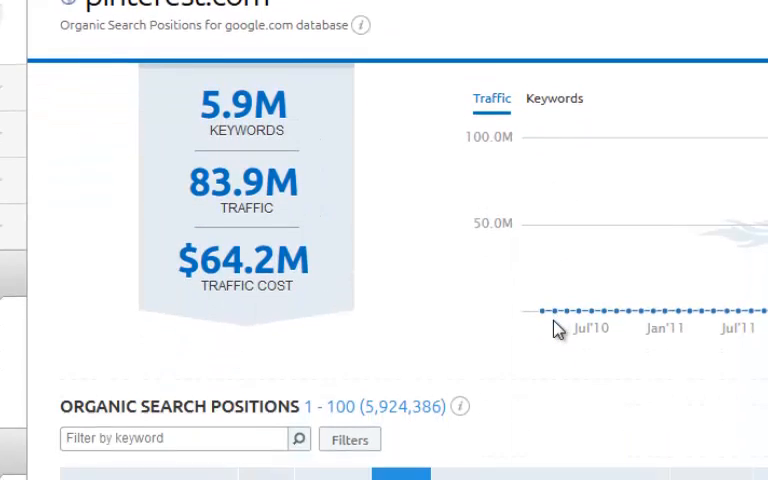
{"action": "scroll", "scroll_direction": "down", "scroll_amount": 3}
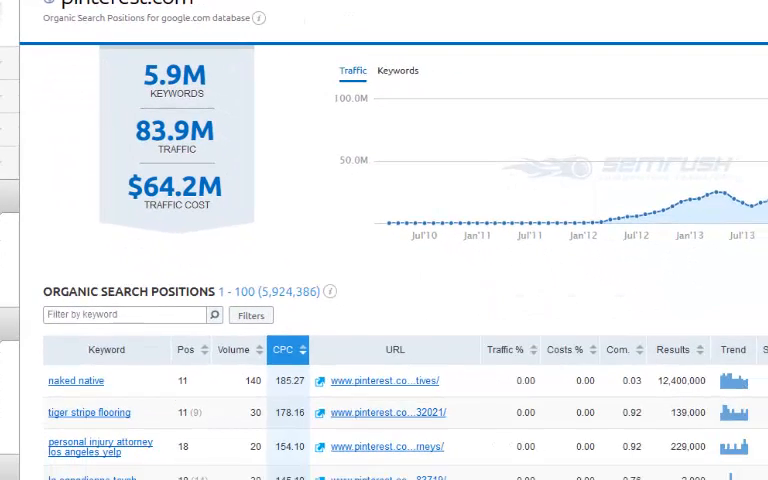
{"action": "mouse_move", "coordinate": [484, 222]}
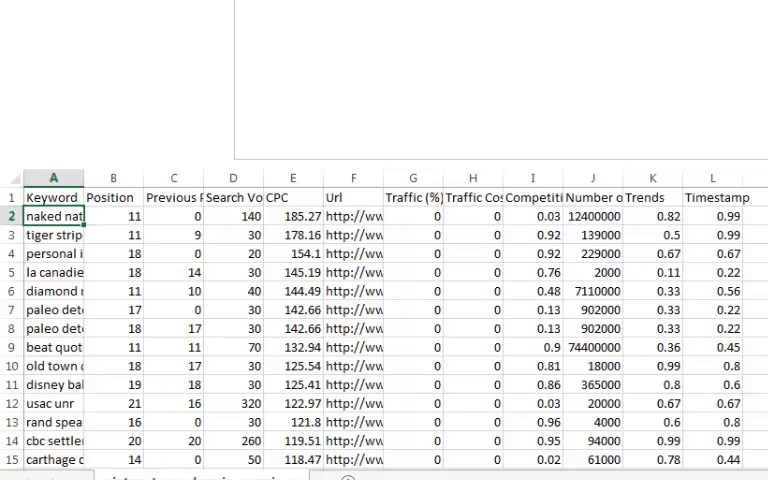
{"action": "scroll", "scroll_direction": "down", "scroll_amount": 3}
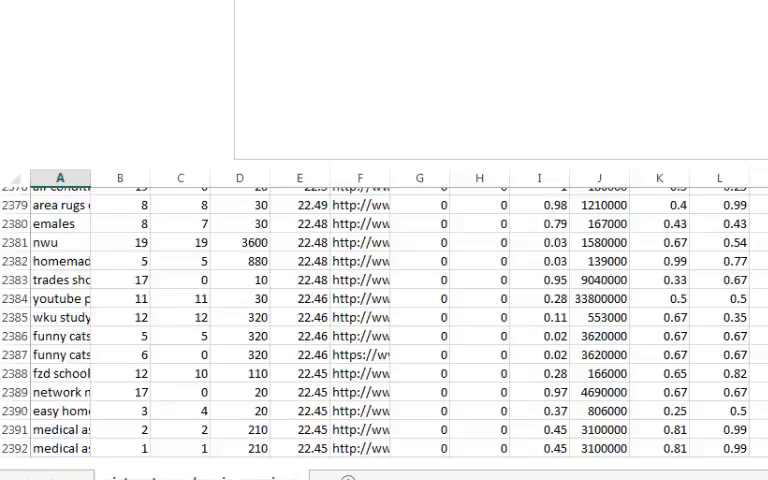
{"action": "scroll", "scroll_direction": "up", "scroll_amount": 3}
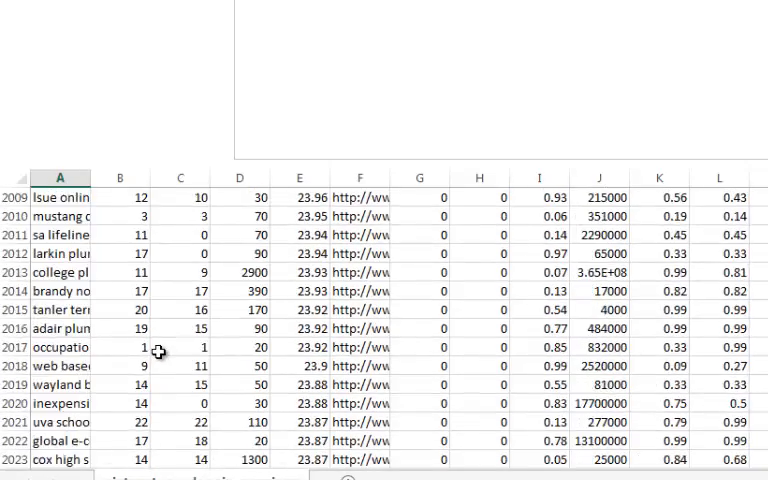
{"action": "scroll", "scroll_direction": "down", "scroll_amount": 3}
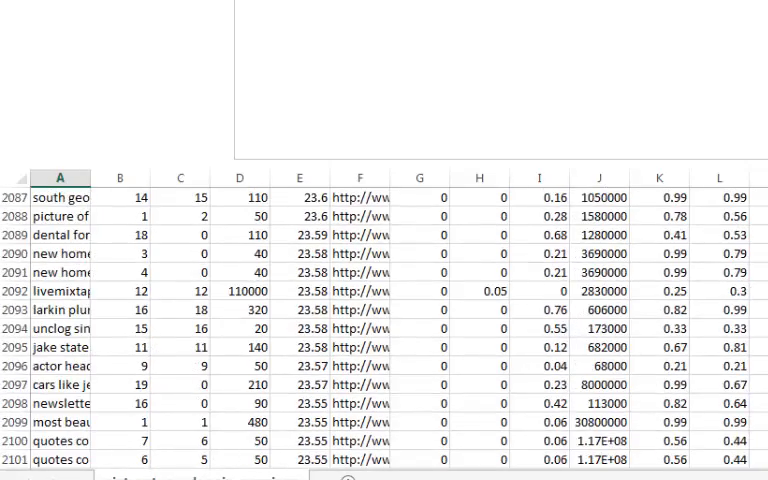
{"action": "scroll", "scroll_direction": "down", "scroll_amount": 3}
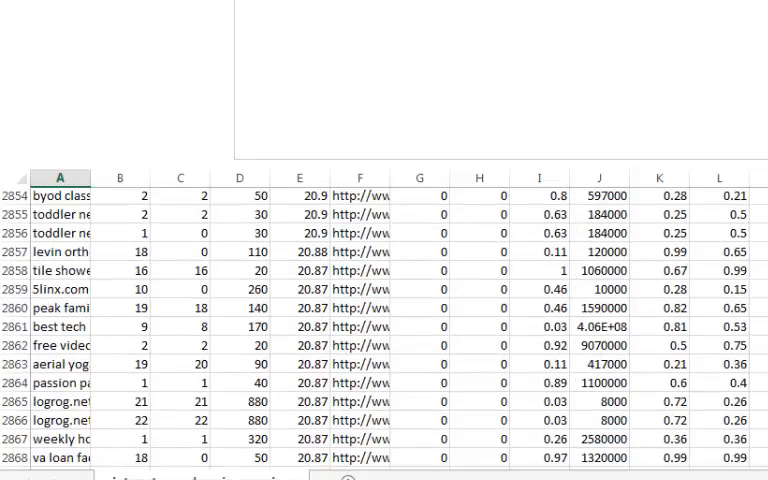
{"action": "scroll", "scroll_direction": "down", "scroll_amount": 3}
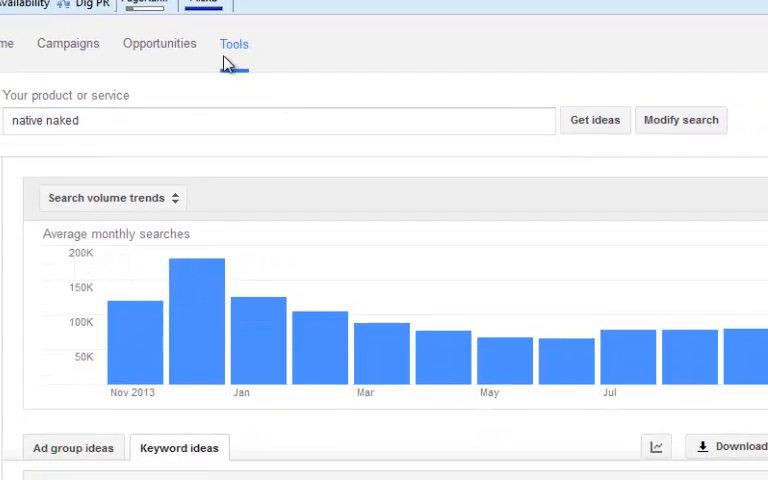
Modify the search to get search volume for a keyword list and choose the text file to upload
{"action": "left_click", "coordinate": [234, 44]}
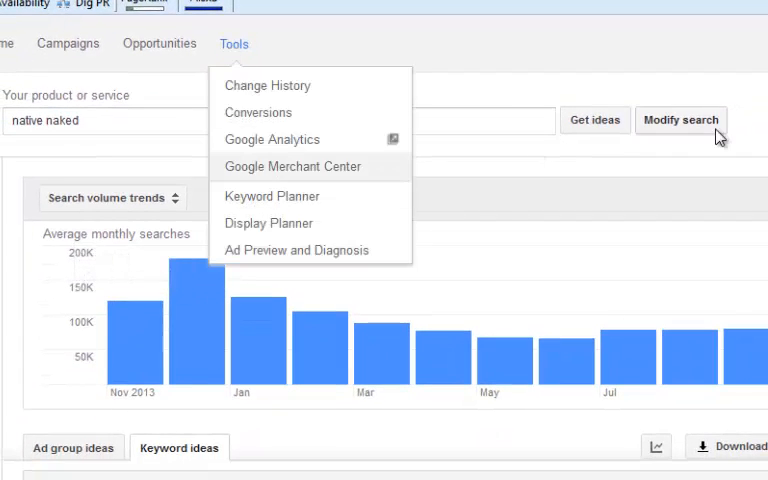
{"action": "left_click", "coordinate": [680, 120]}
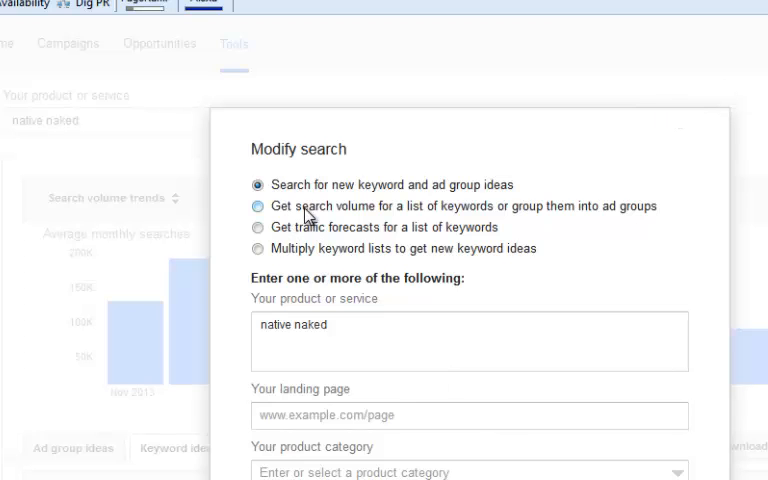
{"action": "left_click", "coordinate": [250, 208]}
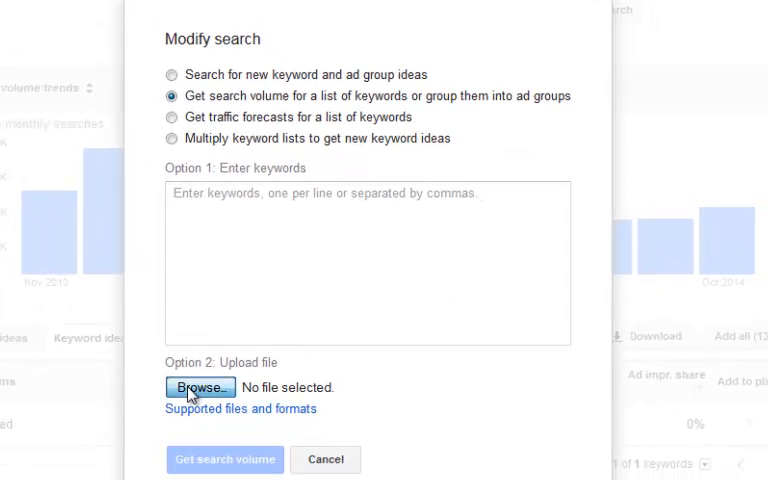
{"action": "left_click", "coordinate": [200, 388]}
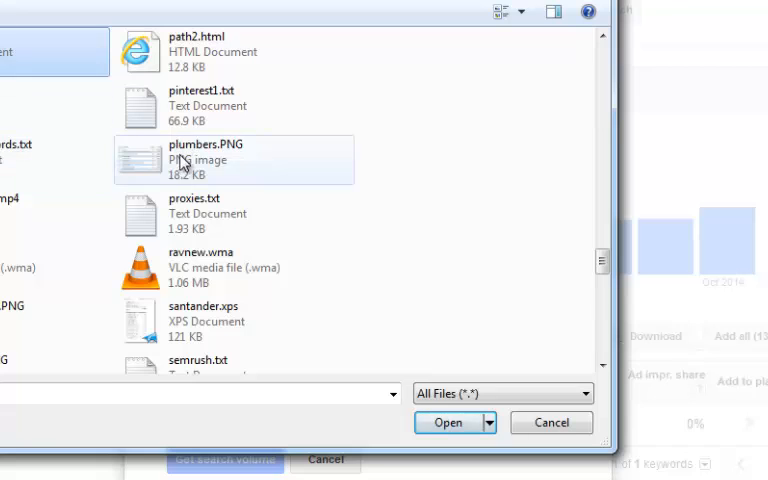
{"action": "left_click", "coordinate": [448, 422]}
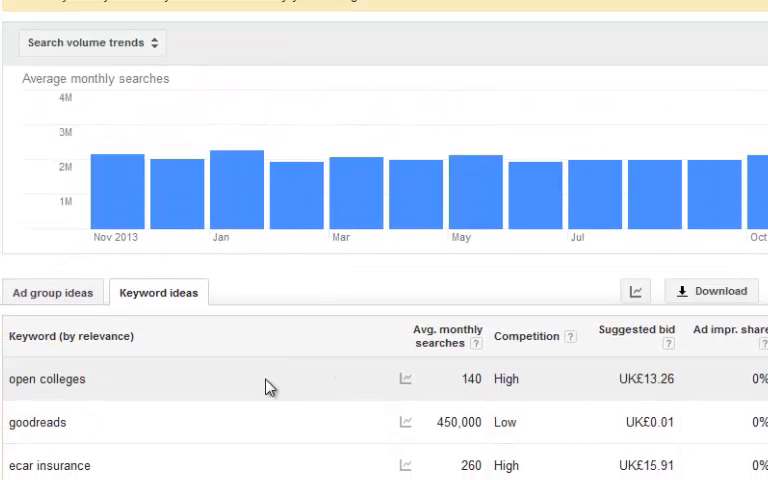
Review the uploaded keywords sorted by suggested bid, led by surviving mesothelioma at £106.81
{"action": "scroll", "scroll_direction": "down", "scroll_amount": 3}
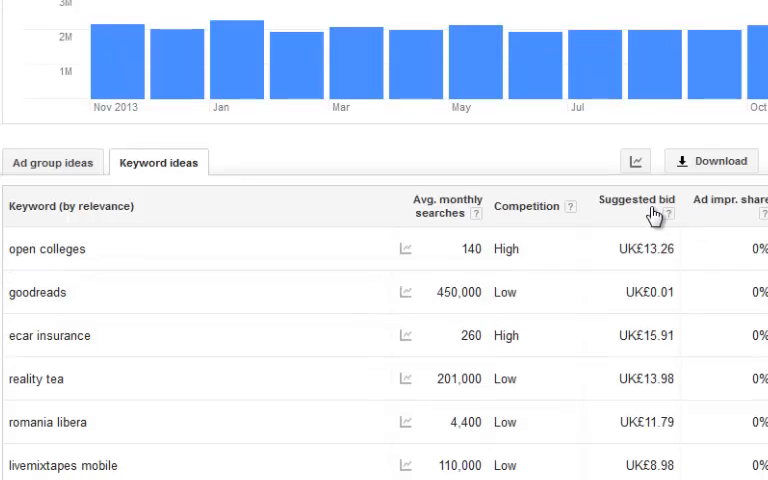
{"action": "scroll", "scroll_direction": "down", "scroll_amount": 3}
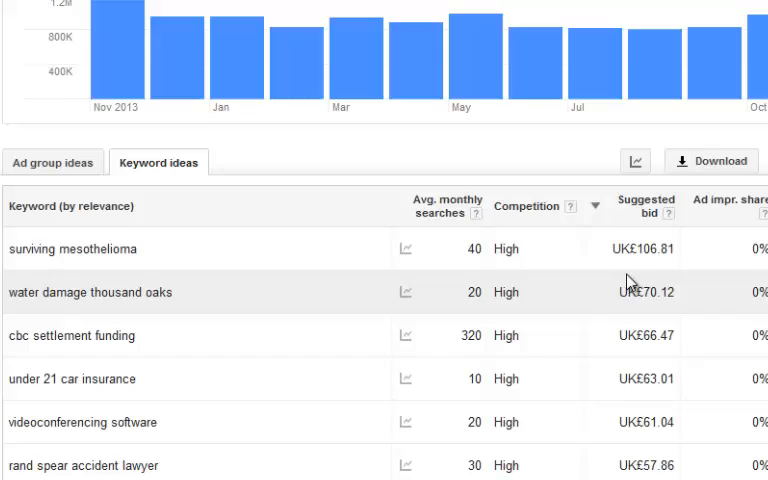
{"action": "mouse_move", "coordinate": [120, 268]}
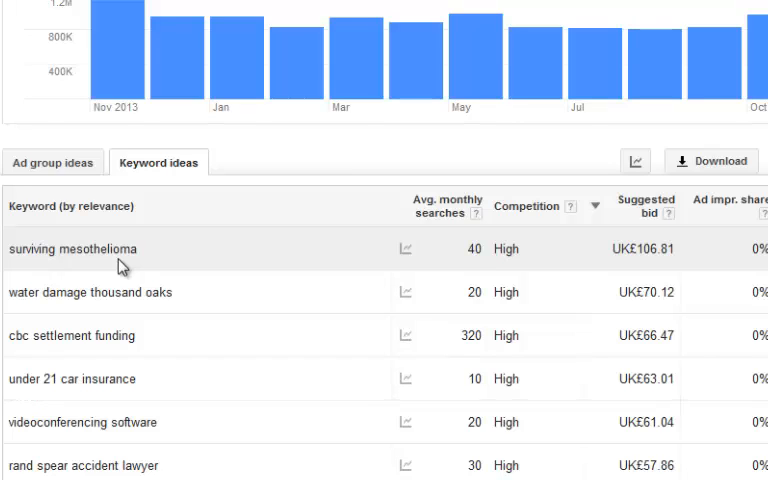
{"action": "mouse_move", "coordinate": [54, 274]}
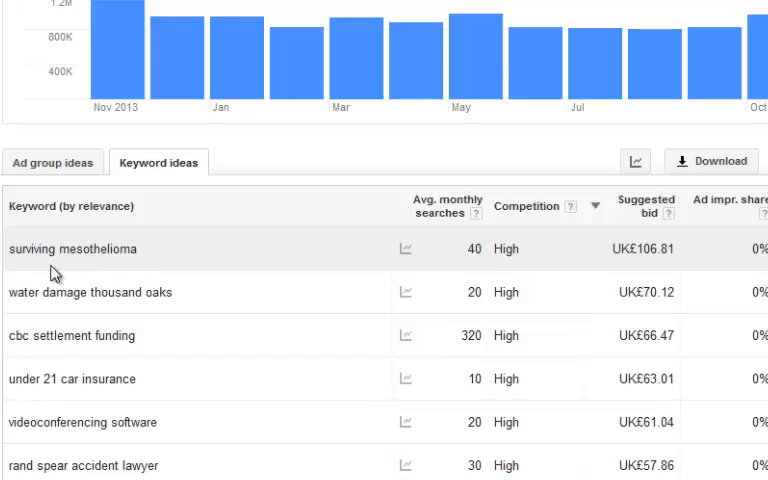
{"action": "mouse_move", "coordinate": [118, 272]}
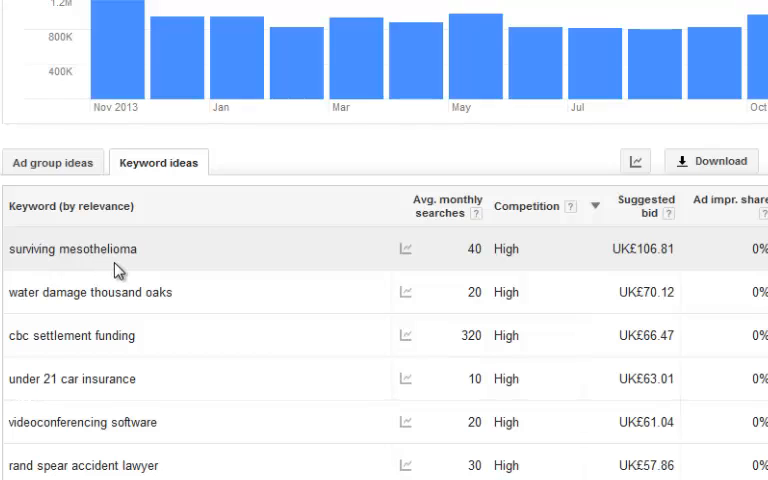
{"action": "scroll", "scroll_direction": "down", "scroll_amount": 3}
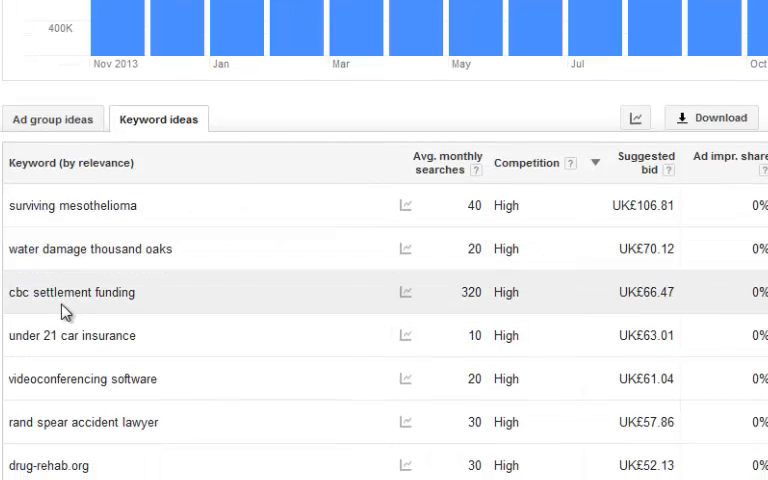
{"action": "mouse_move", "coordinate": [56, 352]}
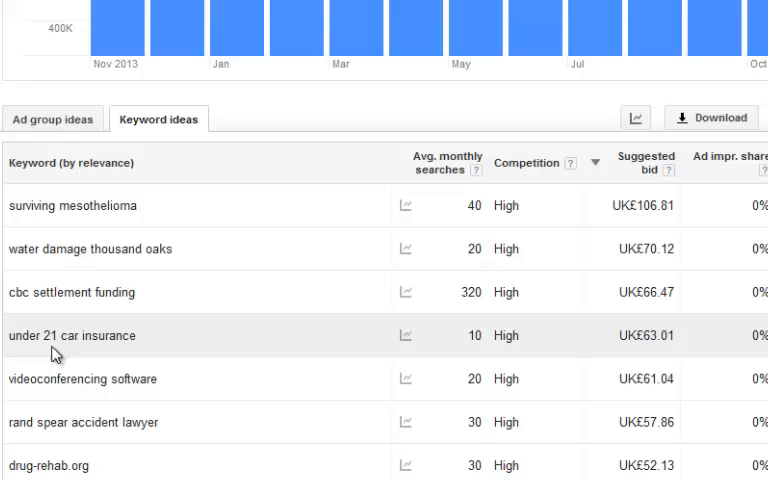
{"action": "mouse_move", "coordinate": [470, 380]}
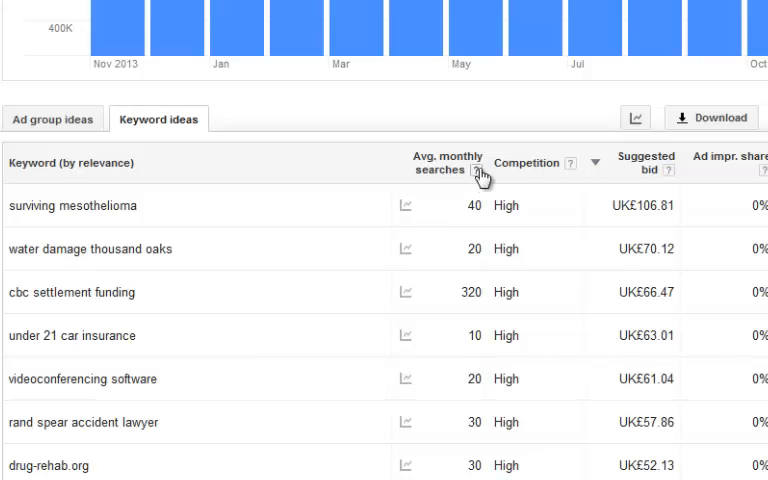
Review the keywords ranked by monthly searches, marking goodreads at 450,000 on top
{"action": "scroll", "scroll_direction": "down", "scroll_amount": 3}
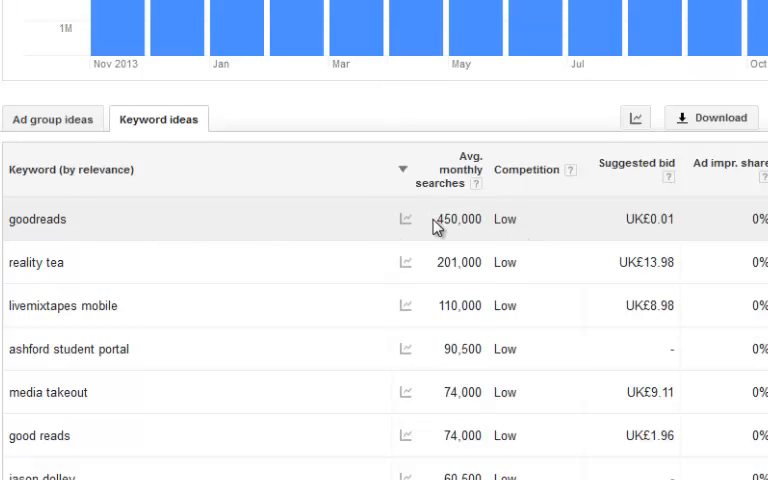
{"action": "double_click", "coordinate": [460, 220]}
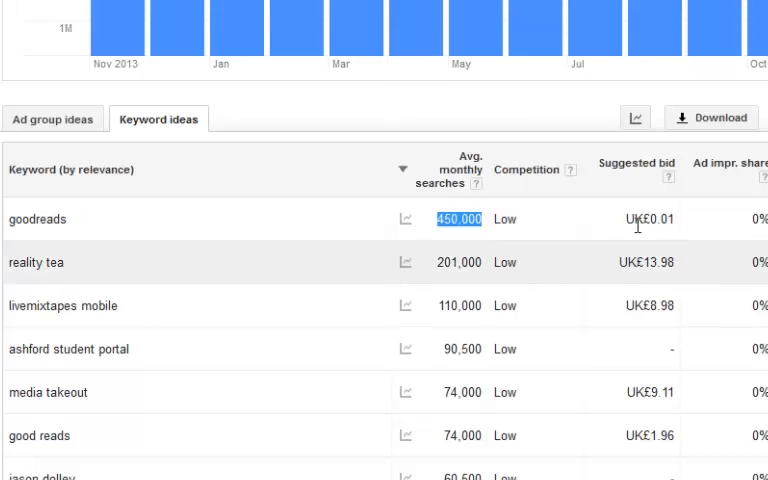
{"action": "mouse_move", "coordinate": [56, 282]}
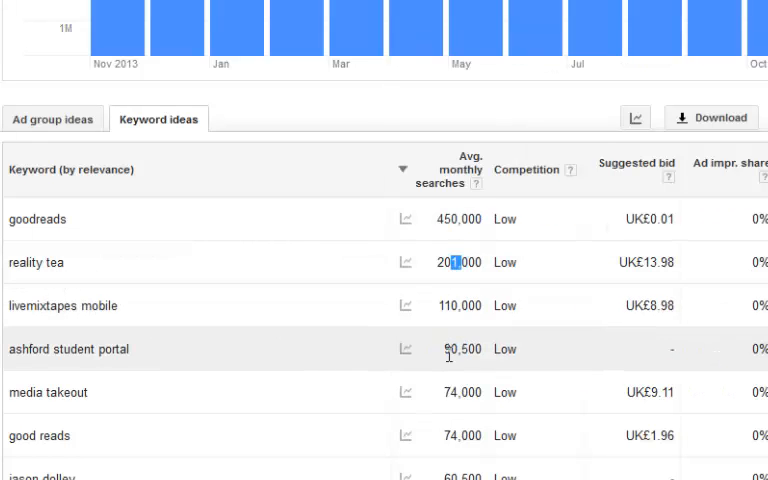
{"action": "mouse_move", "coordinate": [628, 344]}
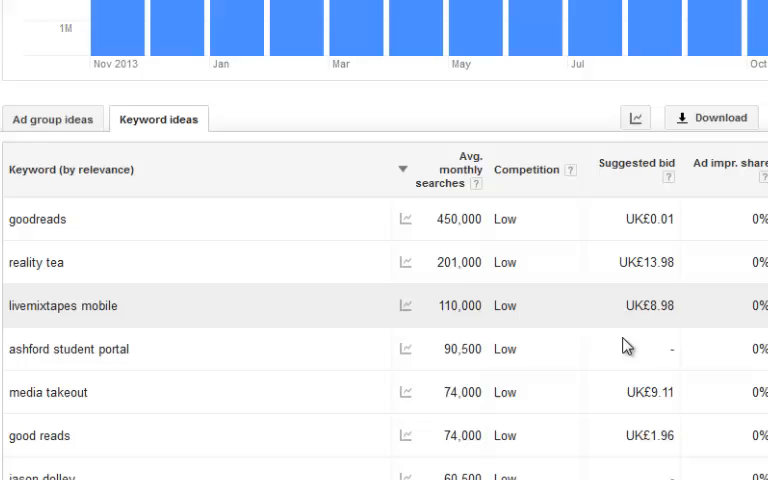
{"action": "scroll", "scroll_direction": "down", "scroll_amount": 3}
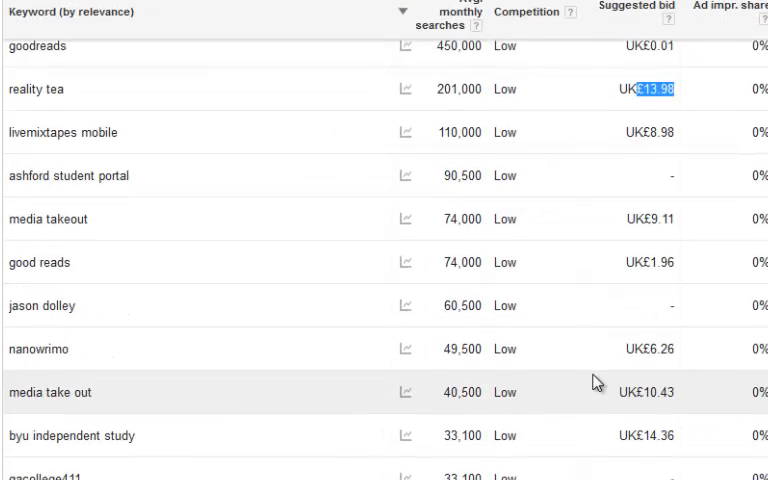
{"action": "scroll", "scroll_direction": "up", "scroll_amount": 3}
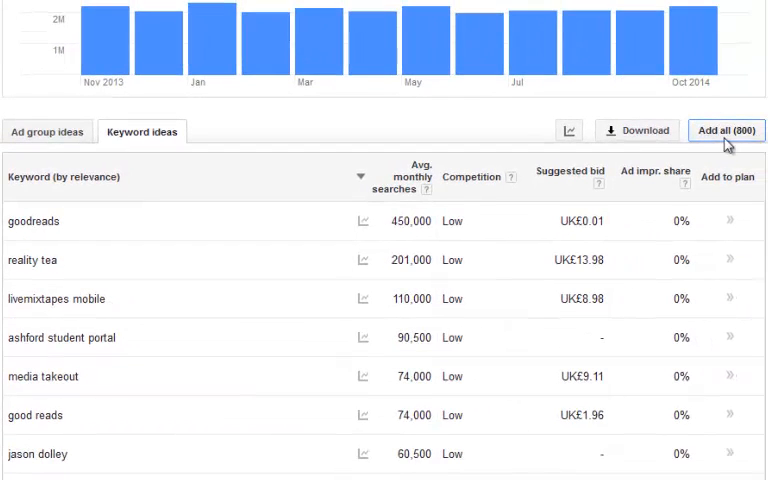
{"action": "mouse_move", "coordinate": [588, 362]}
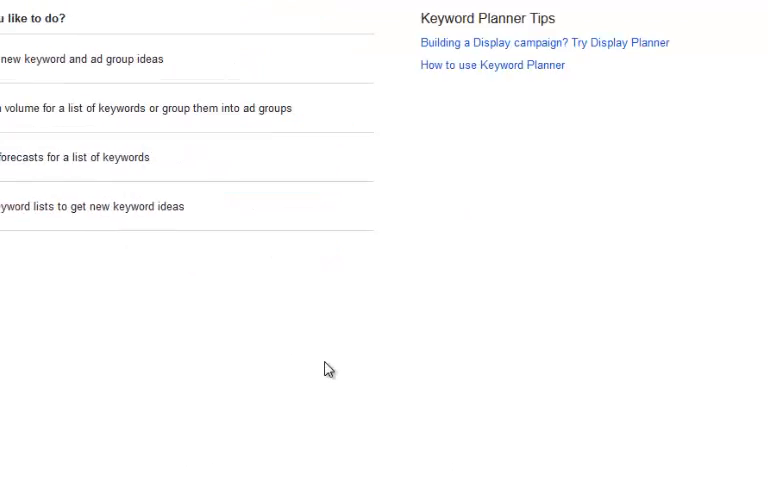
Request search volume for the pasted keyword list, rejected for exceeding 1,000 keywords
{"action": "left_click", "coordinate": [150, 108]}
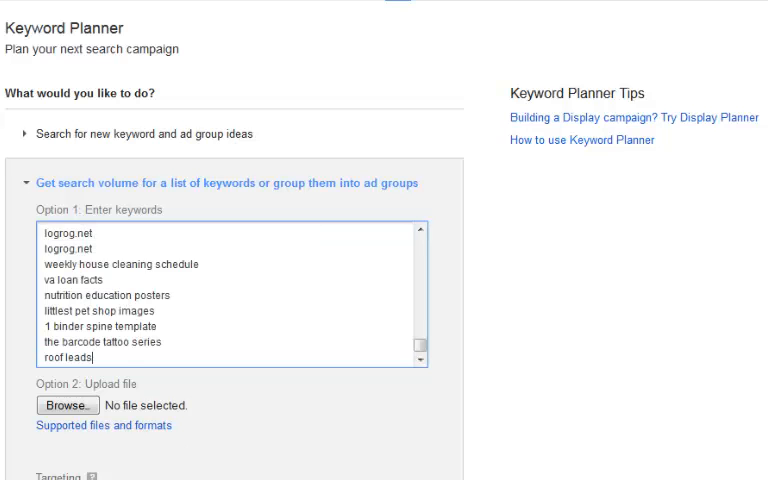
{"action": "scroll", "scroll_direction": "down", "scroll_amount": 3}
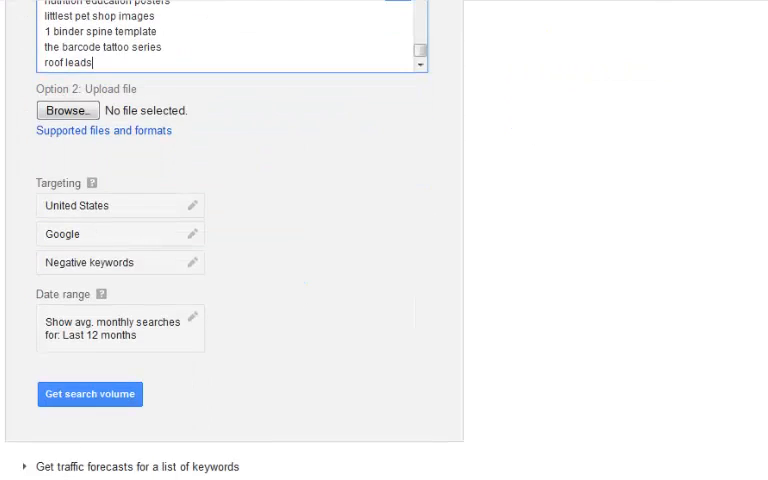
{"action": "left_click", "coordinate": [88, 392]}
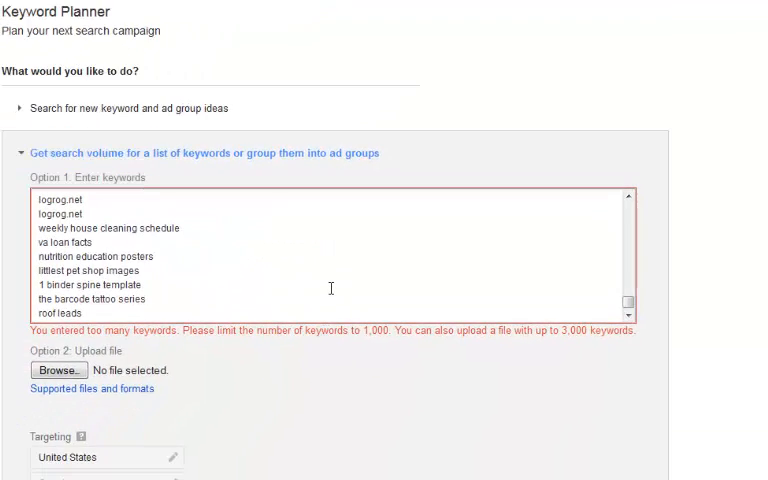
{"action": "key", "text": "ctrl+a"}
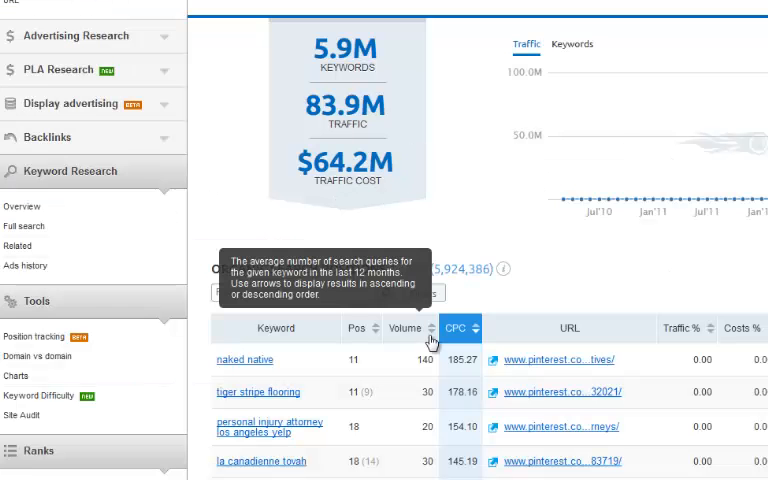
Scroll through the SEMrush pinterest.com organic positions report again
{"action": "scroll", "scroll_direction": "up", "scroll_amount": 3}
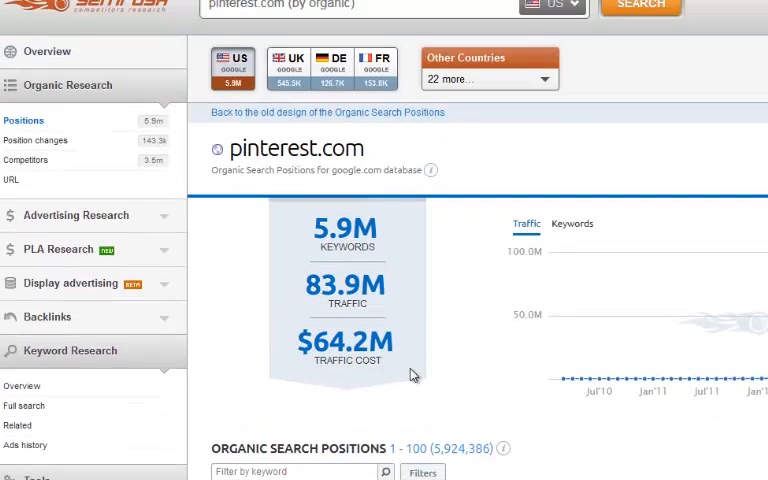
{"action": "scroll", "scroll_direction": "down", "scroll_amount": 3}
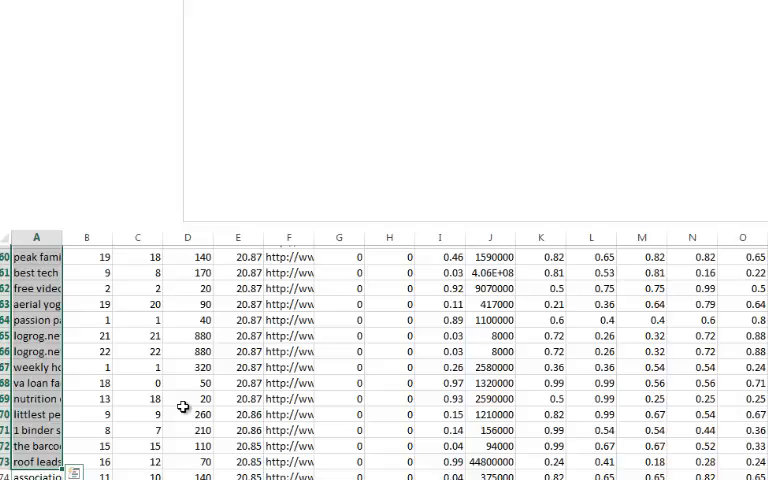
Sort the exported keyword rows by column E (CPC), largest to smallest
{"action": "scroll", "scroll_direction": "down", "scroll_amount": 3}
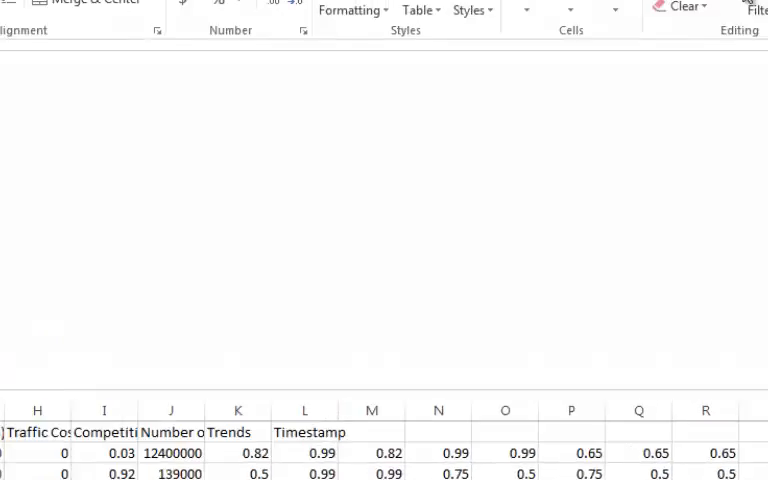
{"action": "left_click", "coordinate": [544, 76]}
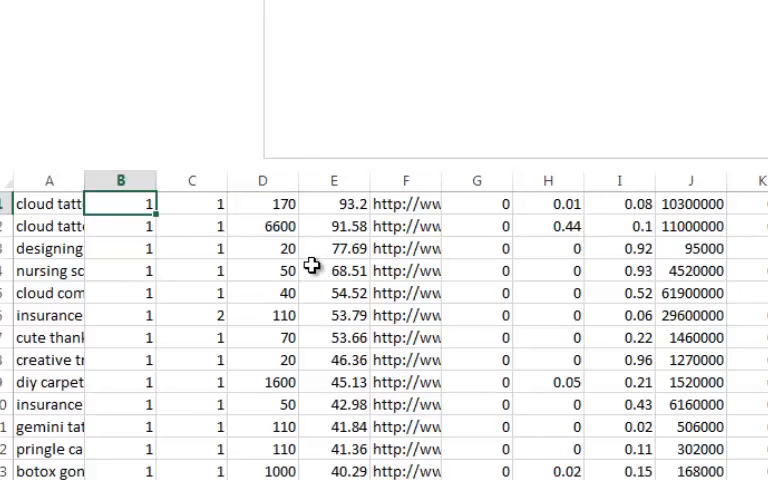
{"action": "mouse_move", "coordinate": [124, 252]}
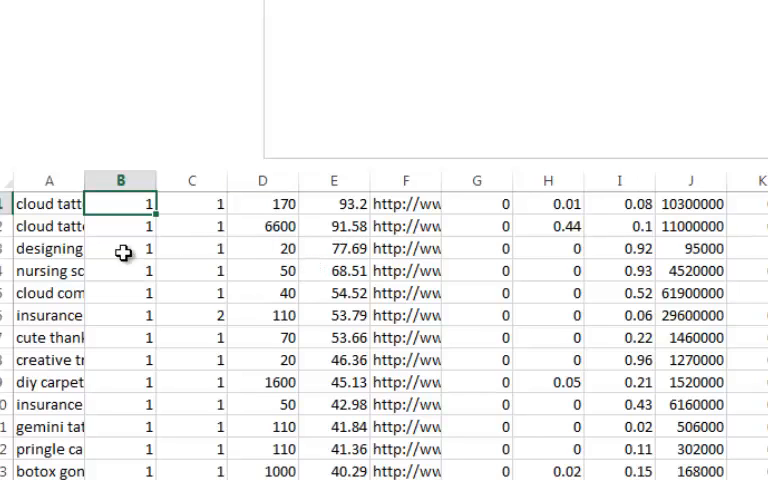
Start the selection at cell A2 and scroll down toward row 2535
{"action": "left_click", "coordinate": [48, 204]}
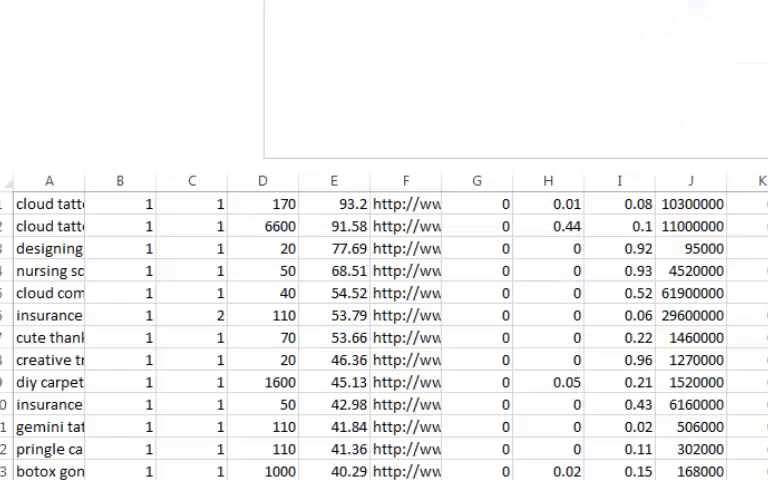
{"action": "left_click", "coordinate": [48, 204]}
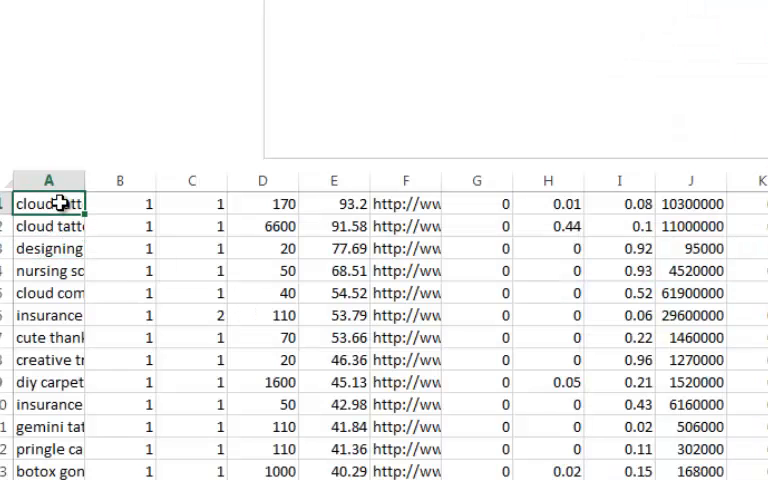
{"action": "scroll", "scroll_direction": "down", "scroll_amount": 3}
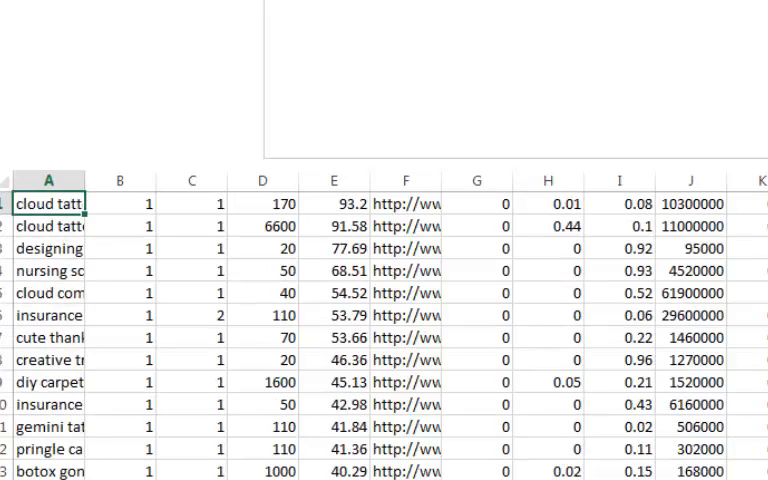
{"action": "scroll", "scroll_direction": "down", "scroll_amount": 3}
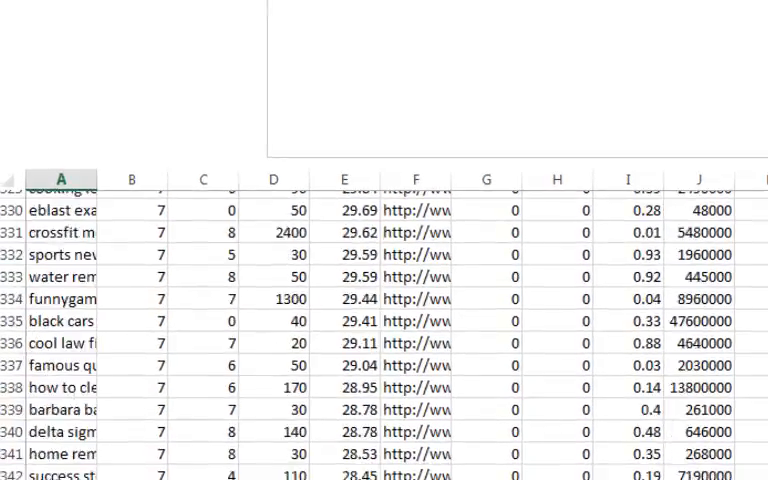
{"action": "scroll", "scroll_direction": "down", "scroll_amount": 3}
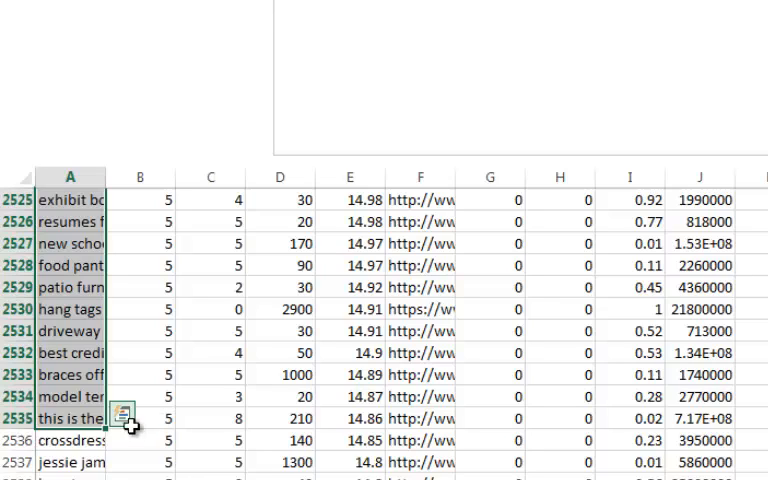
{"action": "mouse_move", "coordinate": [148, 360]}
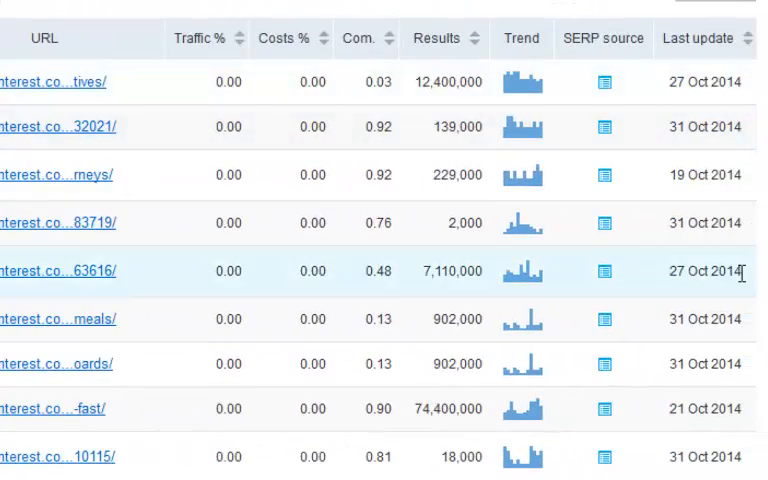
Save the copied SEMrush keywords in Notepad as pinterest1.txt and return to Keyword Planner's empty entry form
{"action": "scroll", "scroll_direction": "down", "scroll_amount": 3}
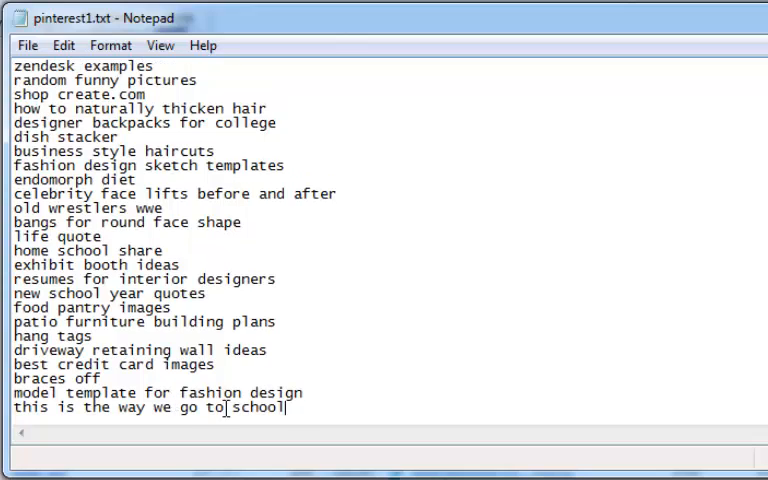
{"action": "left_click", "coordinate": [28, 44]}
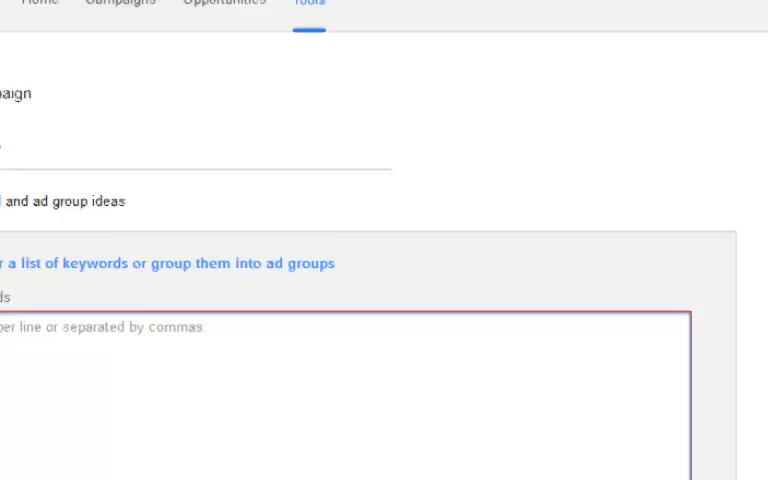
Upload pinterest1.txt under Option 2 and get search volume for its keywords
{"action": "scroll", "scroll_direction": "down", "scroll_amount": 3}
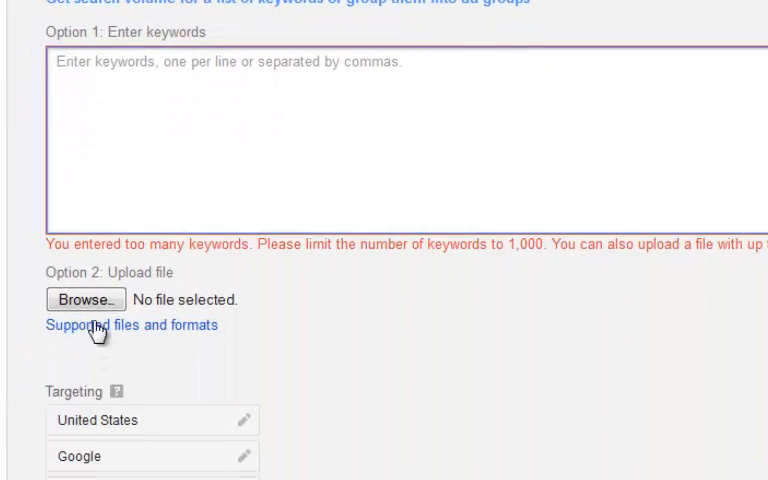
{"action": "left_click", "coordinate": [84, 300]}
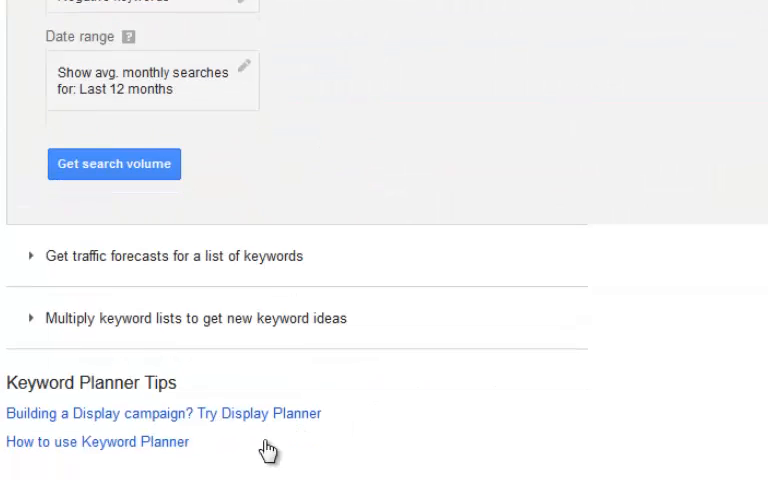
{"action": "left_click", "coordinate": [112, 164]}
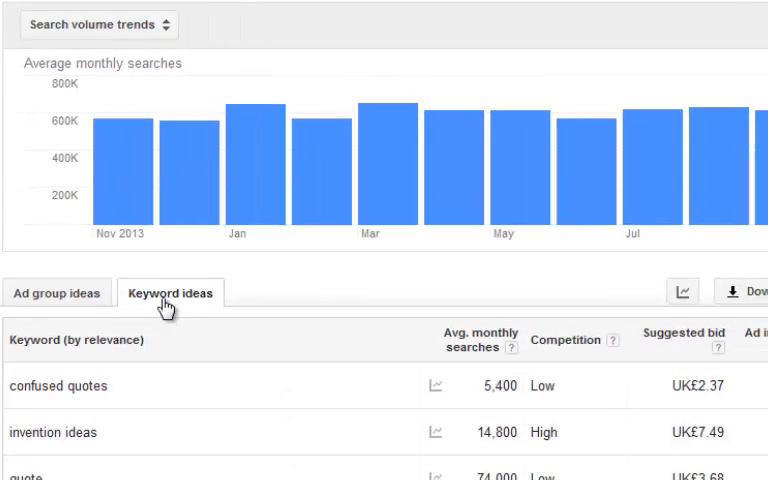
{"action": "mouse_move", "coordinate": [690, 344]}
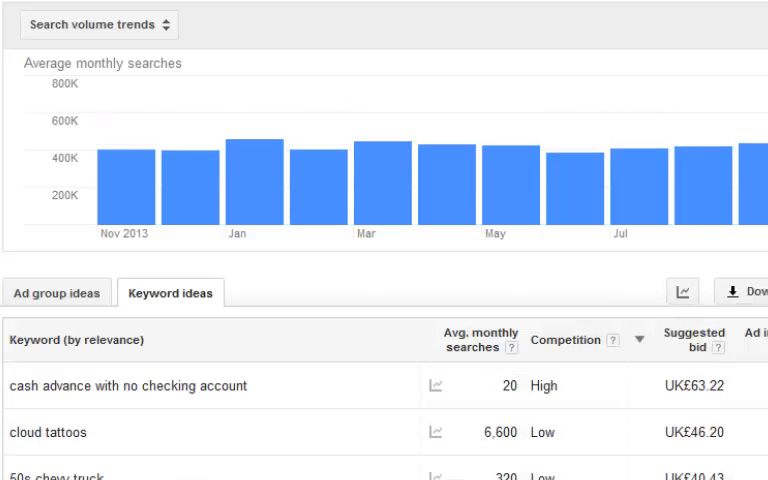
Scroll through the keyword ideas ranked by suggested bid, such as confused quotes and invention ideas
{"action": "scroll", "scroll_direction": "down", "scroll_amount": 3}
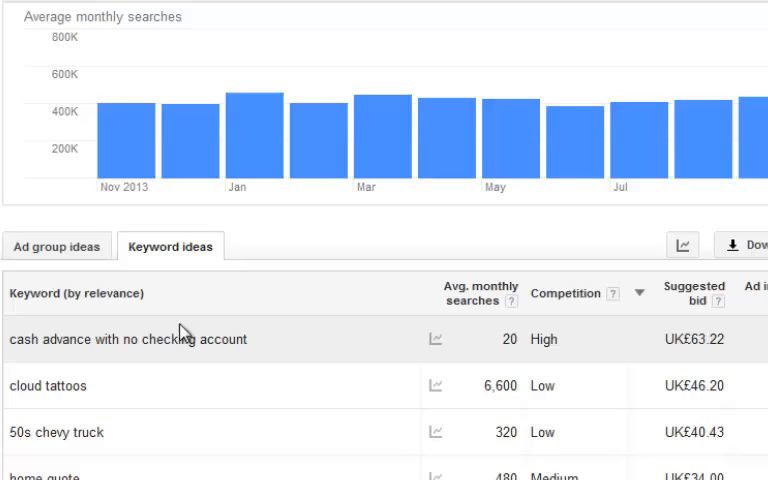
{"action": "mouse_move", "coordinate": [204, 432]}
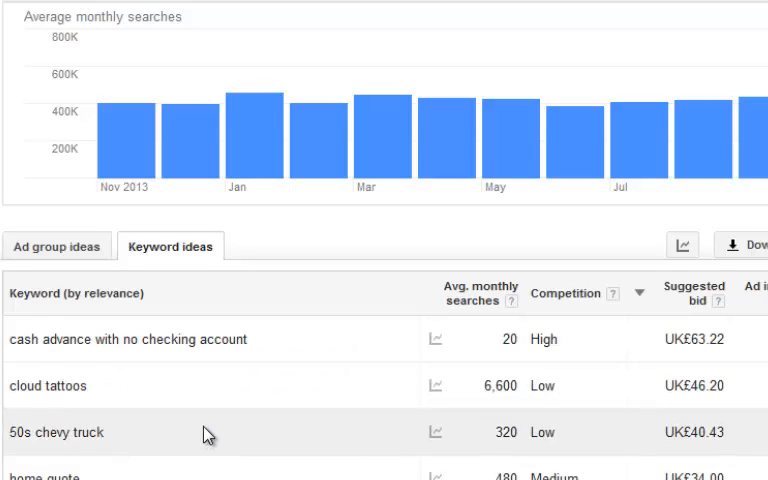
{"action": "scroll", "scroll_direction": "down", "scroll_amount": 3}
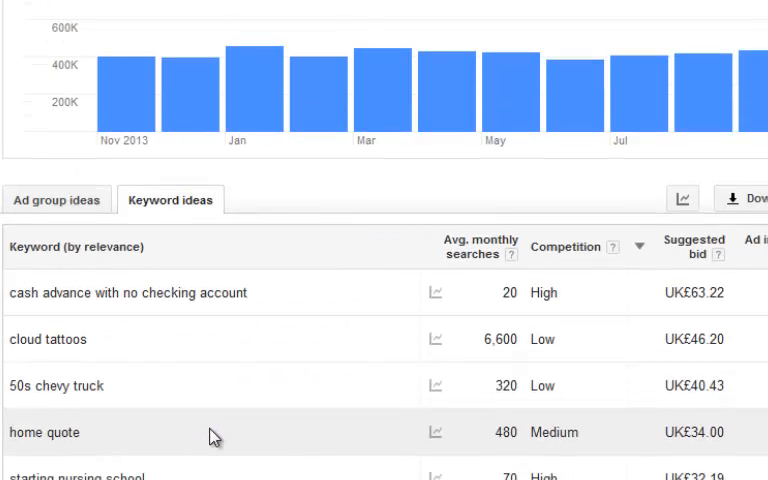
{"action": "mouse_move", "coordinate": [224, 438]}
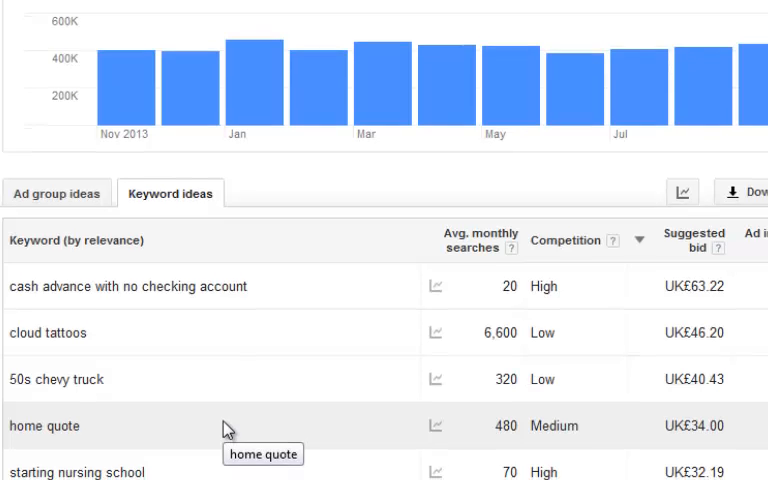
{"action": "scroll", "scroll_direction": "down", "scroll_amount": 3}
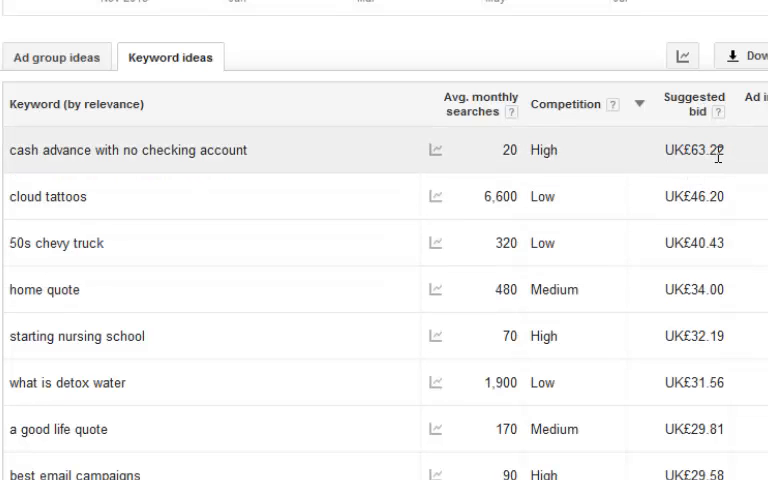
{"action": "mouse_move", "coordinate": [718, 184]}
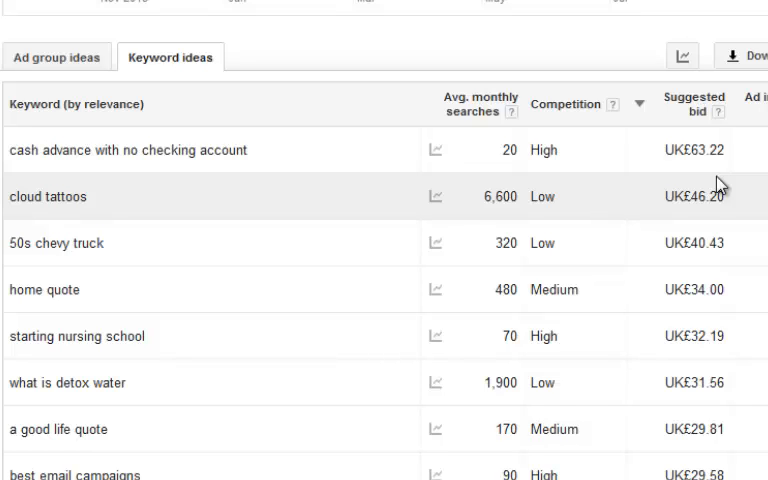
{"action": "mouse_move", "coordinate": [686, 270]}
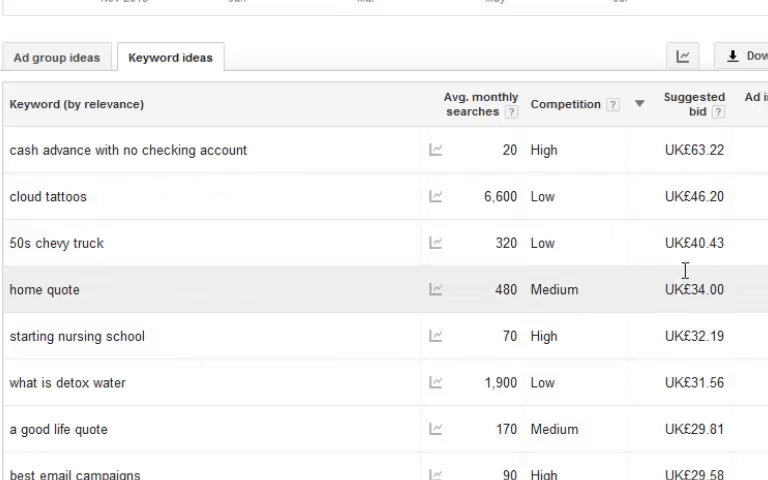
{"action": "scroll", "scroll_direction": "down", "scroll_amount": 3}
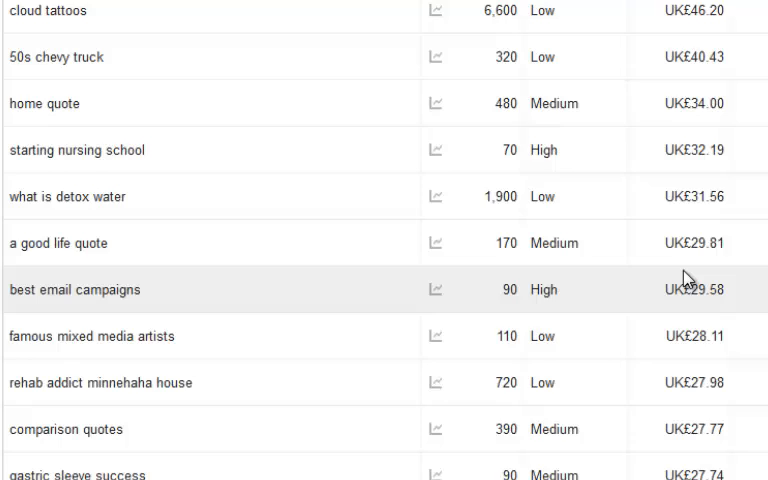
{"action": "scroll", "scroll_direction": "up", "scroll_amount": 3}
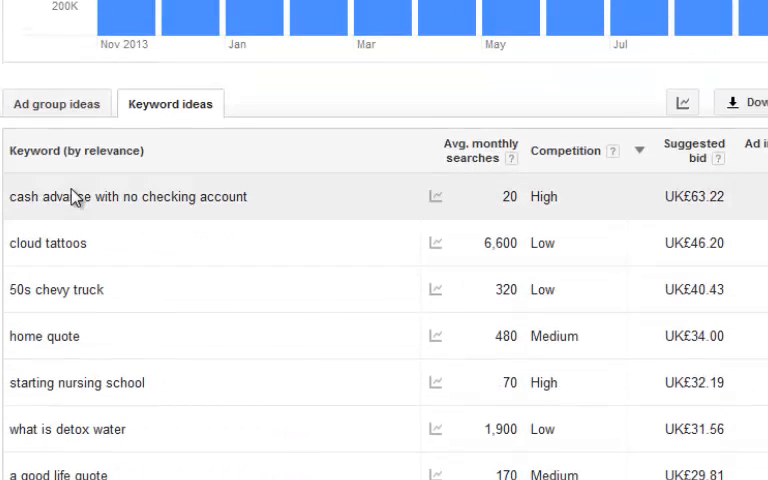
{"action": "scroll", "scroll_direction": "down", "scroll_amount": 3}
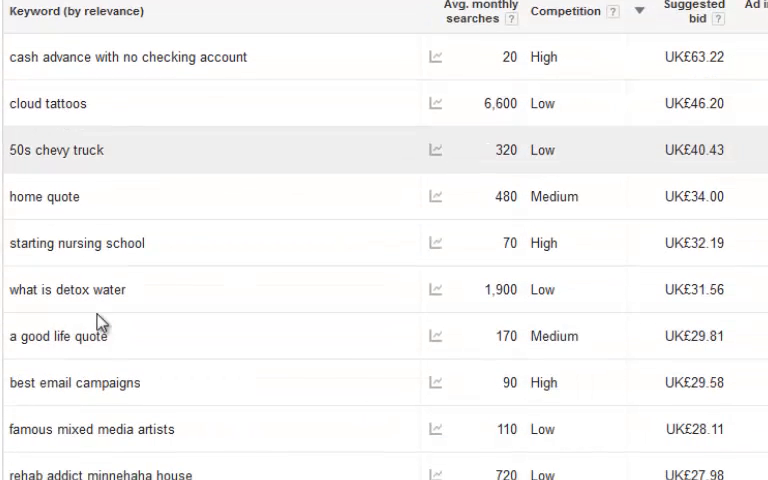
{"action": "mouse_move", "coordinate": [78, 250]}
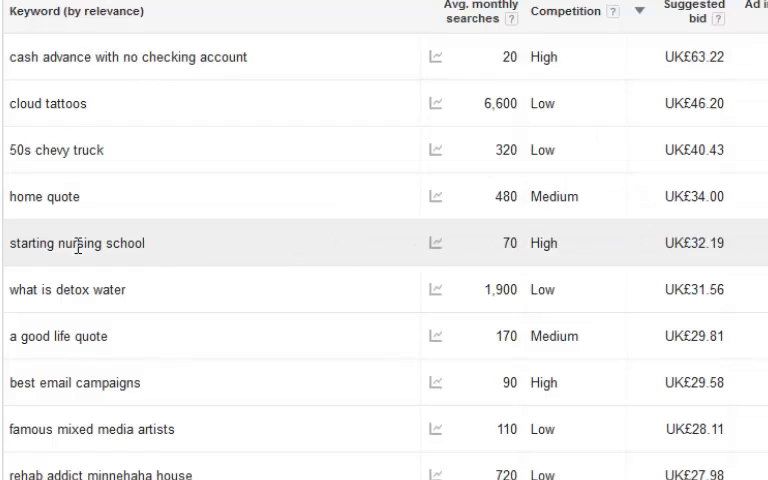
{"action": "mouse_move", "coordinate": [84, 388]}
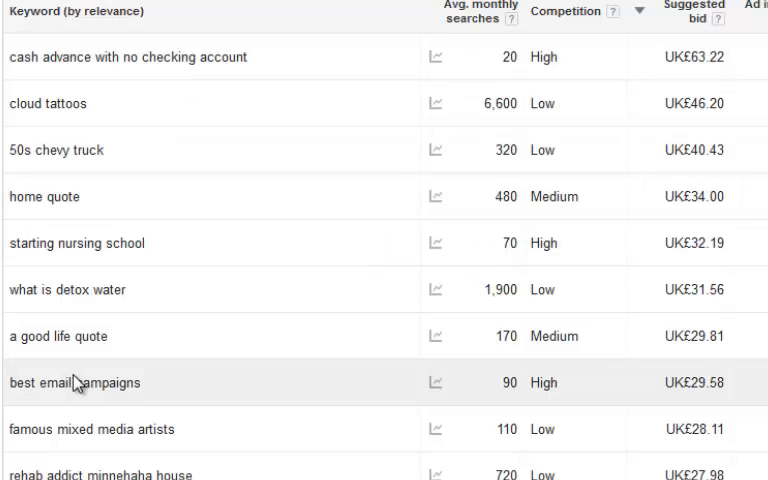
{"action": "mouse_move", "coordinate": [684, 328]}
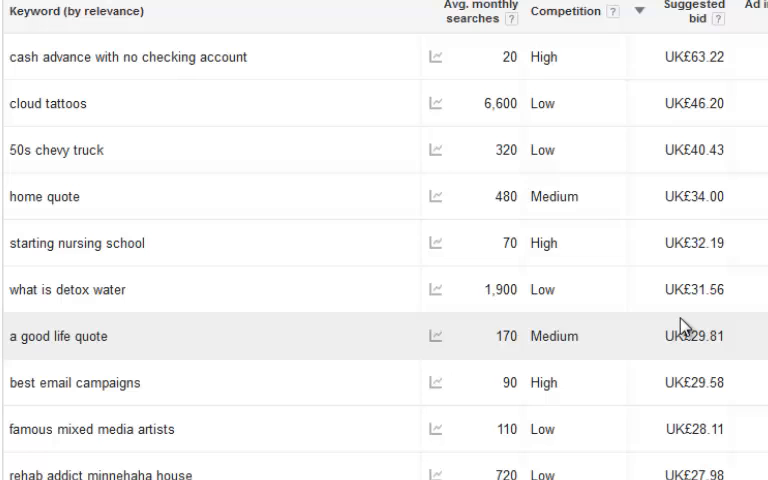
{"action": "scroll", "scroll_direction": "up", "scroll_amount": 3}
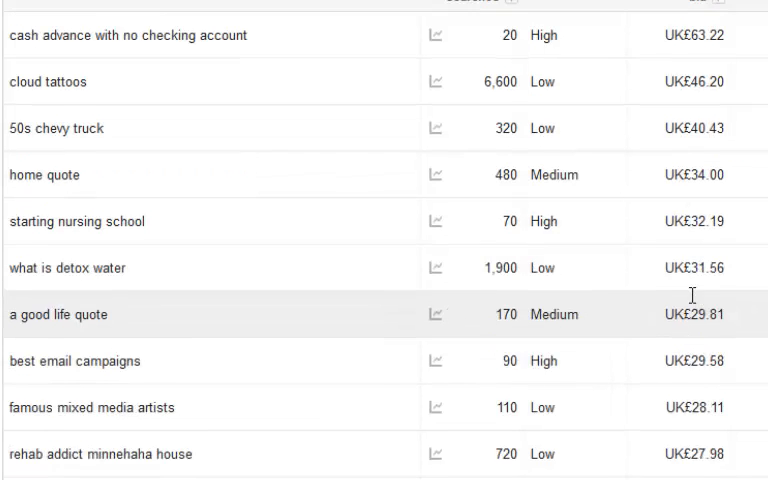
{"action": "scroll", "scroll_direction": "down", "scroll_amount": 3}
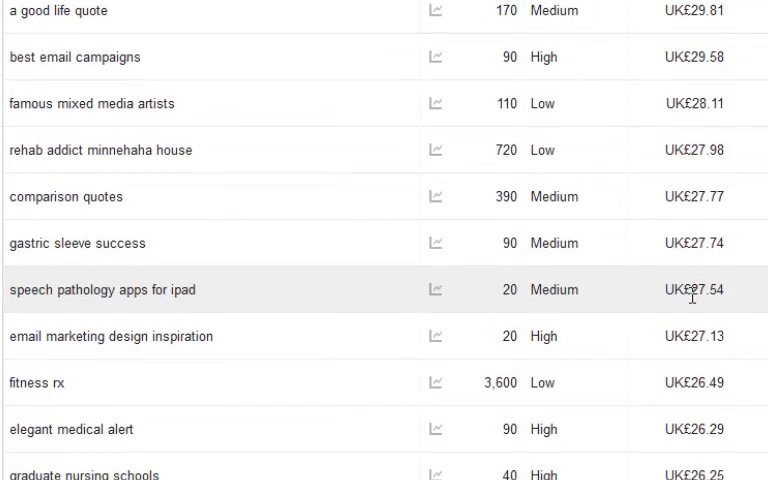
{"action": "scroll", "scroll_direction": "down", "scroll_amount": 3}
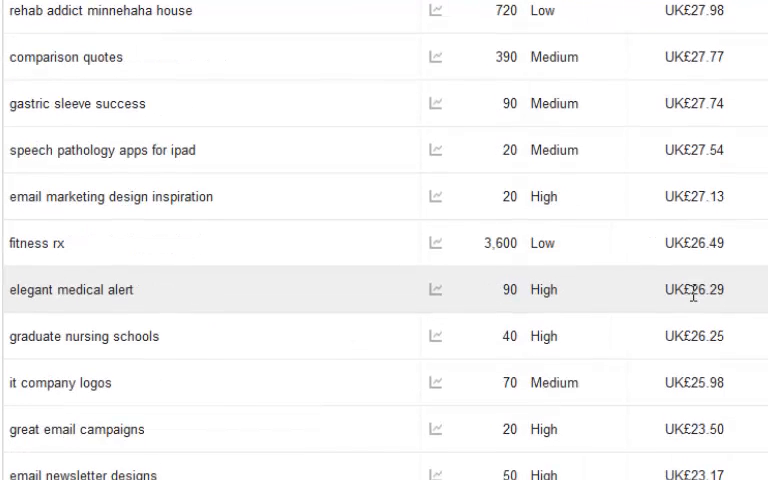
{"action": "mouse_move", "coordinate": [486, 244]}
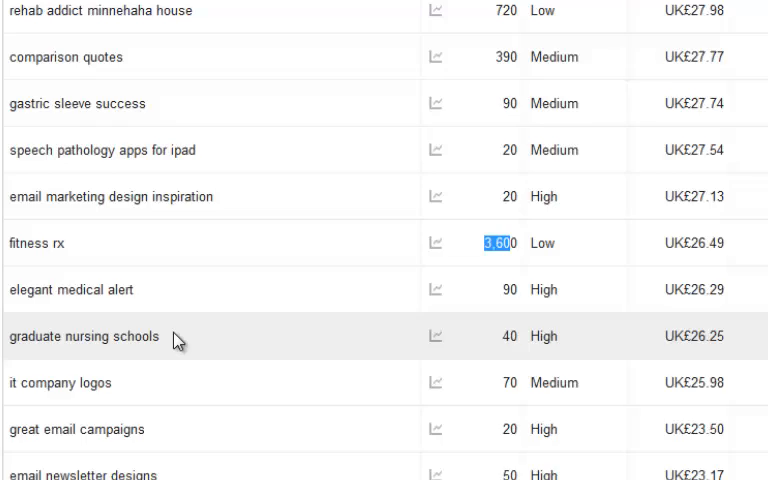
{"action": "scroll", "scroll_direction": "down", "scroll_amount": 3}
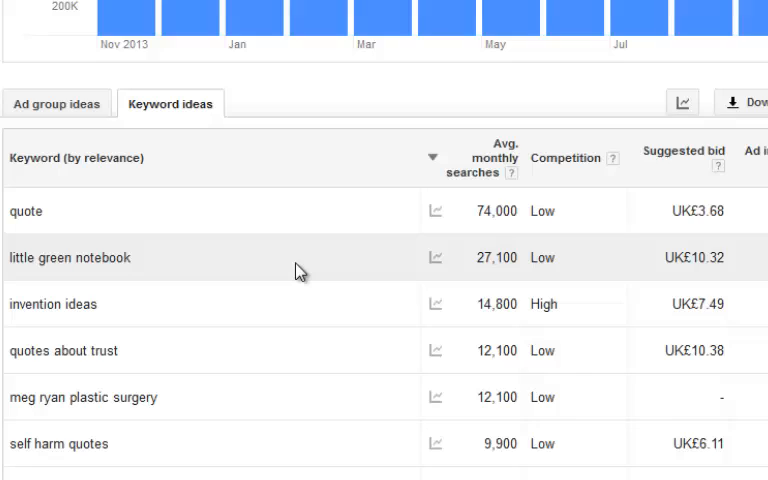
{"action": "mouse_move", "coordinate": [300, 272]}
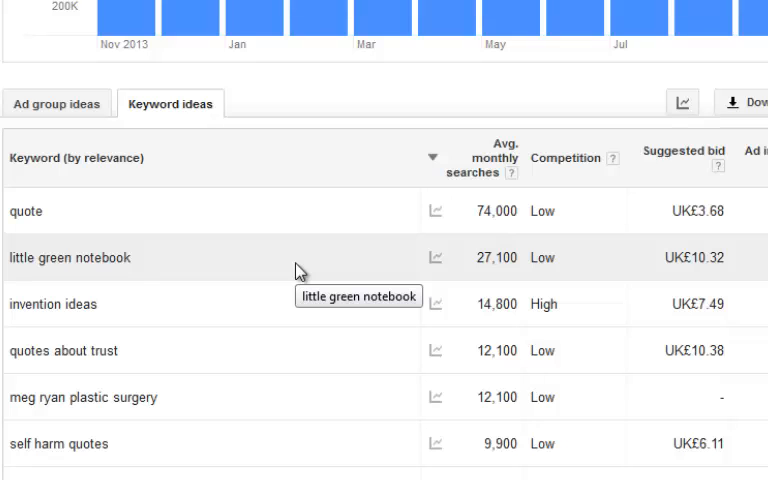
{"action": "mouse_move", "coordinate": [488, 212]}
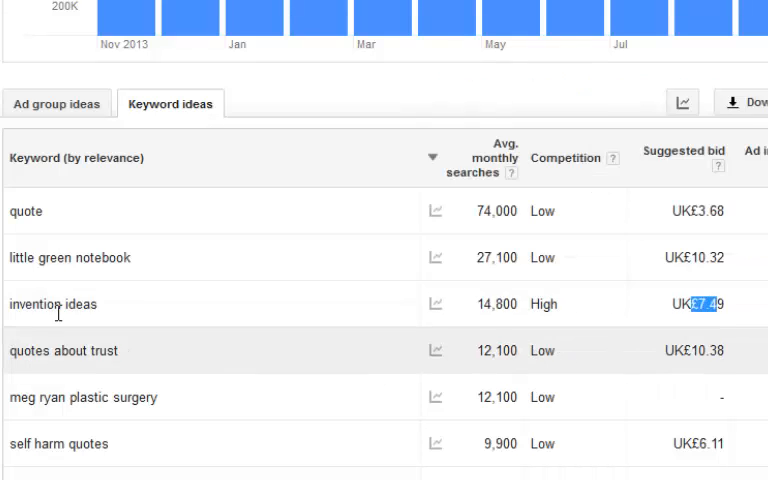
{"action": "mouse_move", "coordinate": [120, 316]}
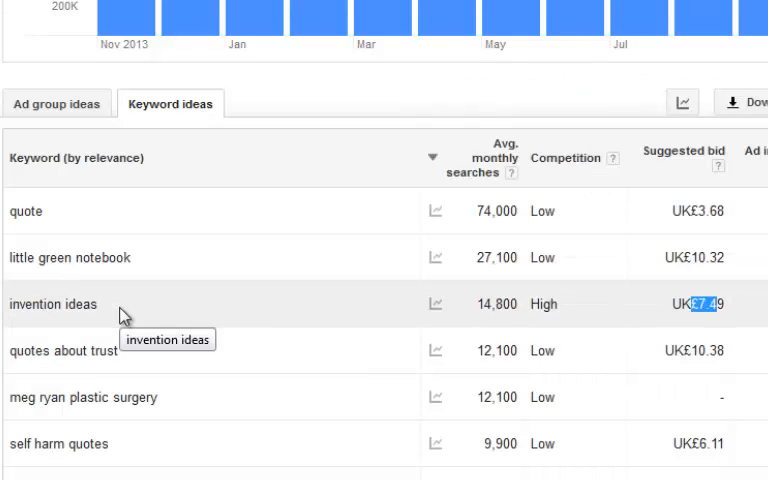
{"action": "mouse_move", "coordinate": [204, 404]}
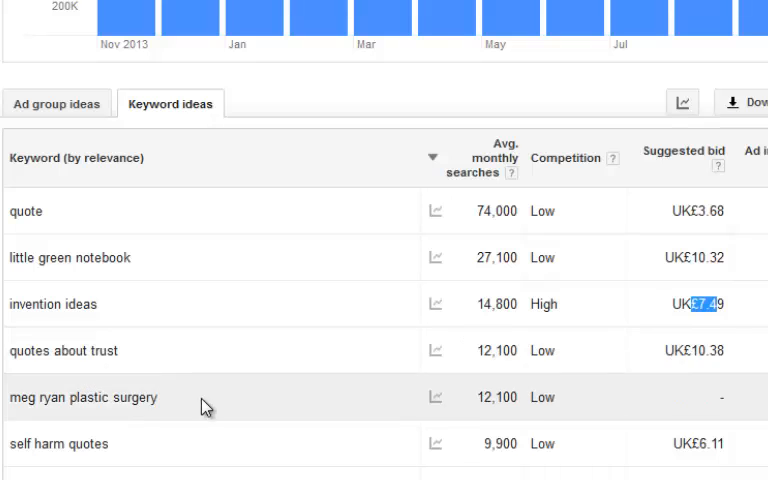
Scroll down the search-ranked ideas to regret quotes at 9,900 and good life quotes at 8,100
{"action": "scroll", "scroll_direction": "down", "scroll_amount": 3}
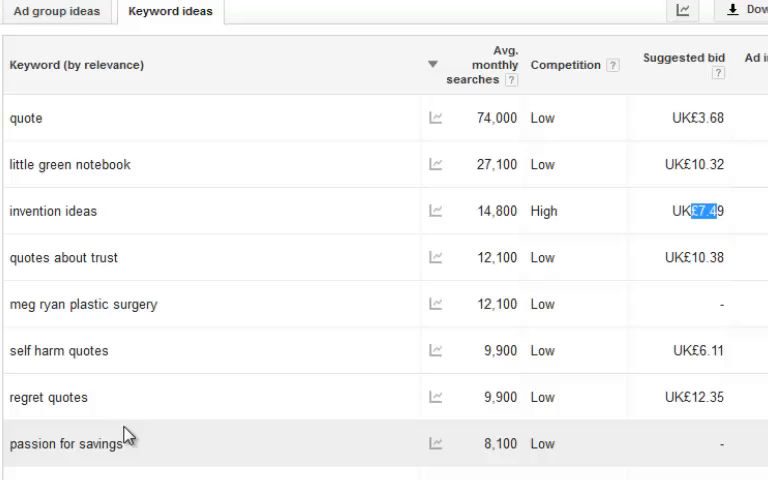
{"action": "scroll", "scroll_direction": "down", "scroll_amount": 3}
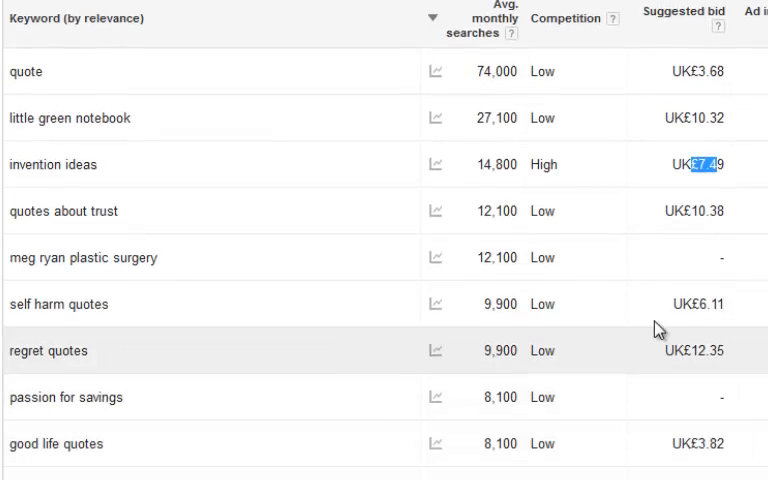
{"action": "mouse_move", "coordinate": [48, 268]}
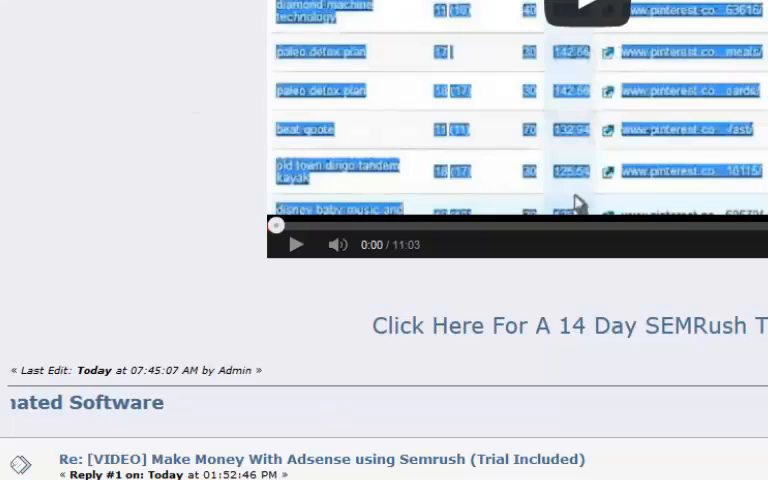
Scroll the forum thread down to the SEMrush Adsense video post and its replies
{"action": "scroll", "scroll_direction": "down", "scroll_amount": 3}
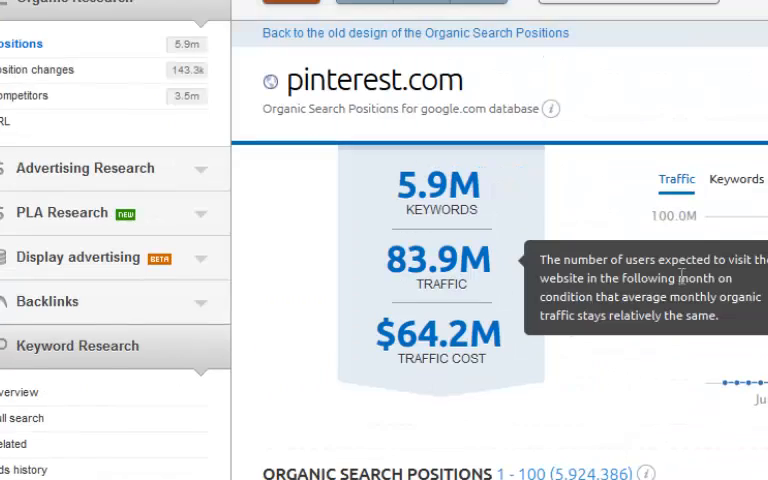
Show pinterest.com's organic positions sorted by CPC and select the top value, naked native at 146.27
{"action": "scroll", "scroll_direction": "down", "scroll_amount": 3}
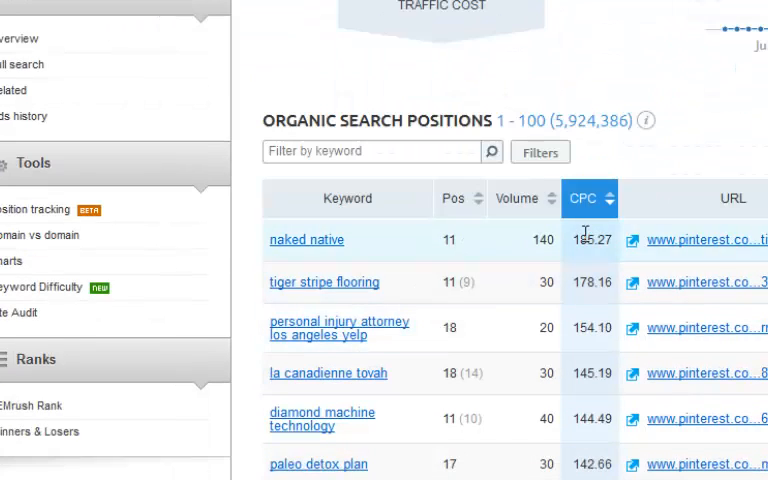
{"action": "double_click", "coordinate": [592, 240]}
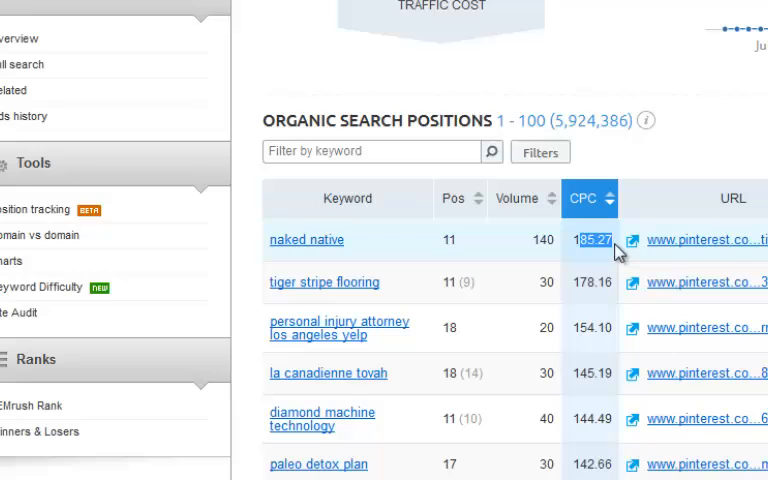